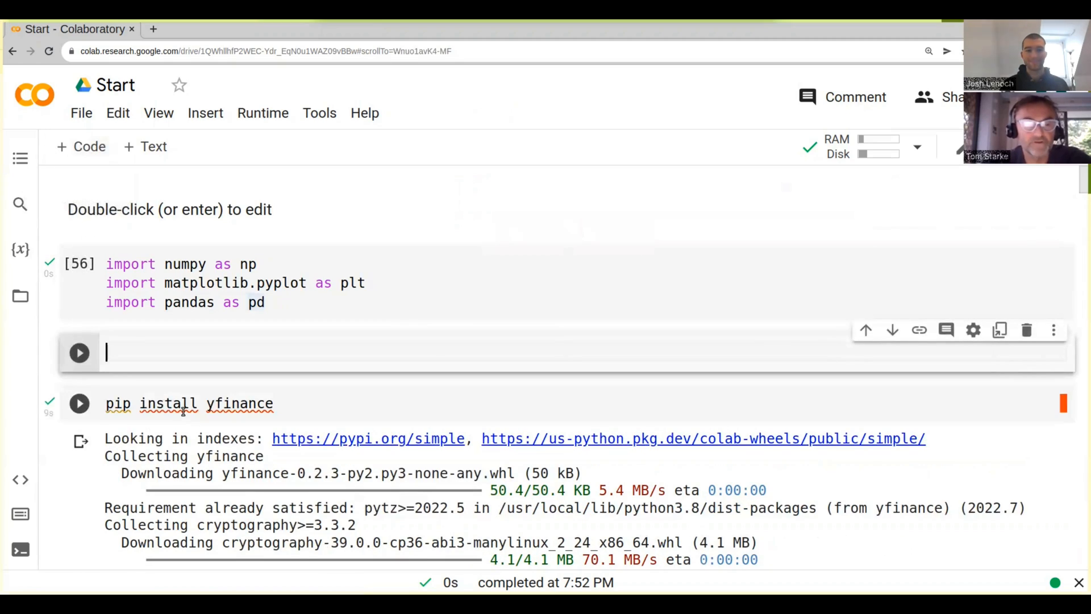
Step: Run 'pip install quantstats' in the empty code cell
type("pio")
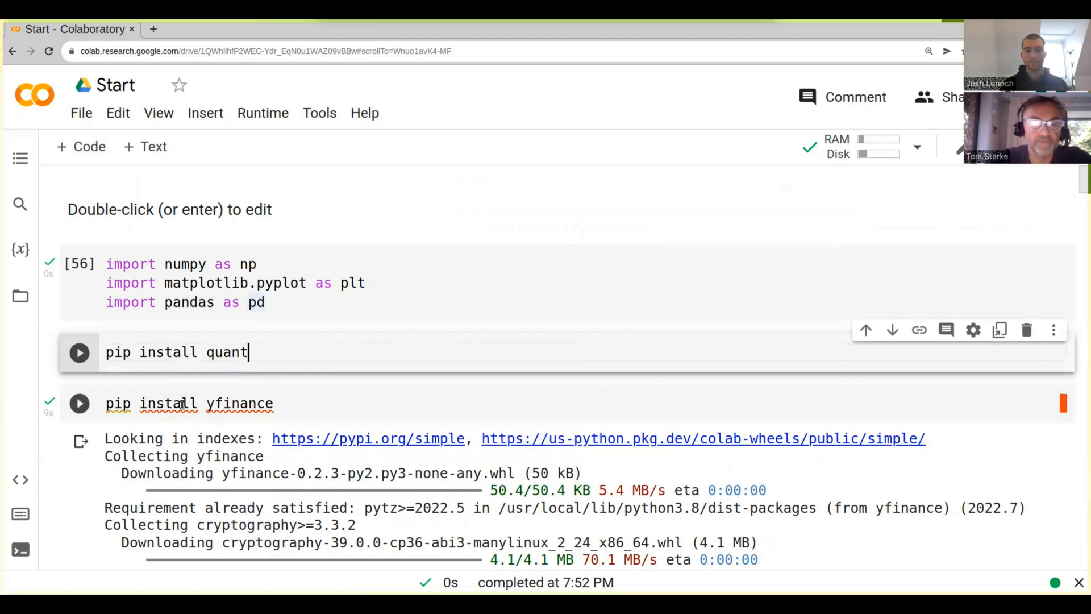
type("stats")
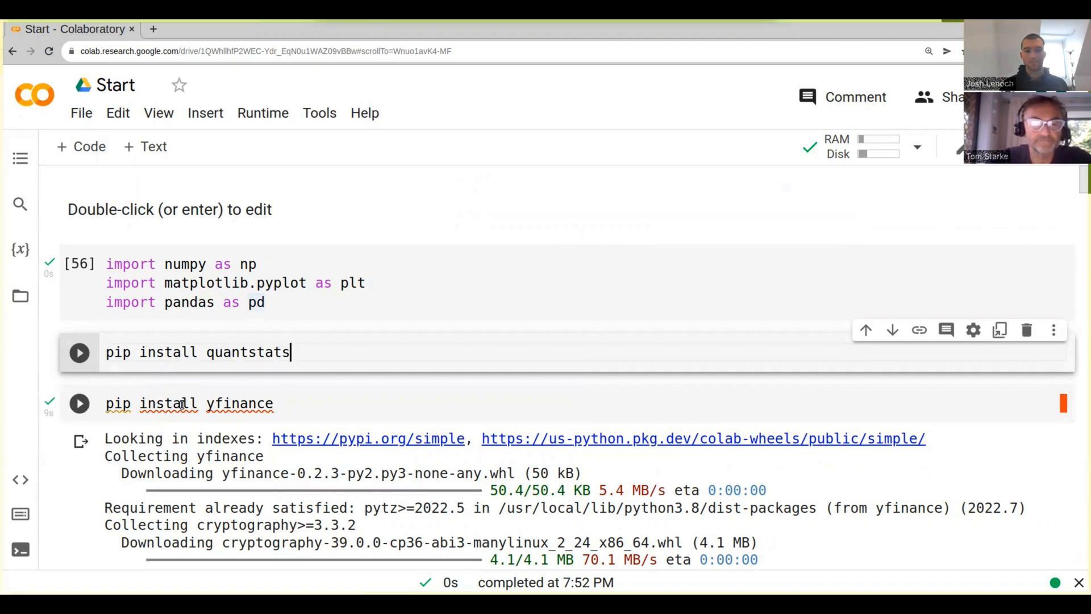
left_click(80, 353)
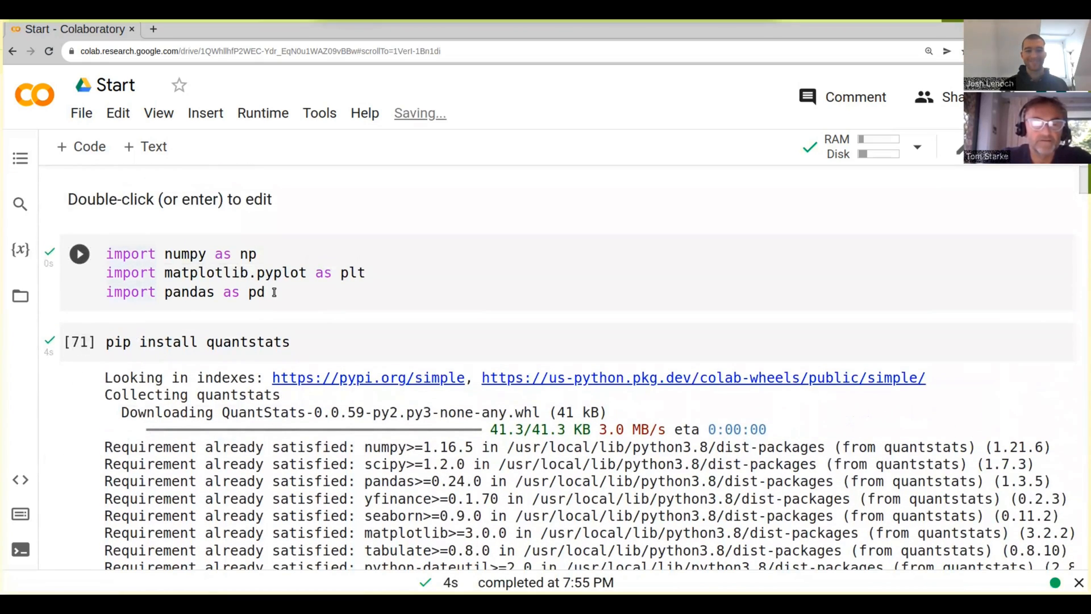
Step: Add 'import quantstats as qs' to the imports cell and run it
type("imp")
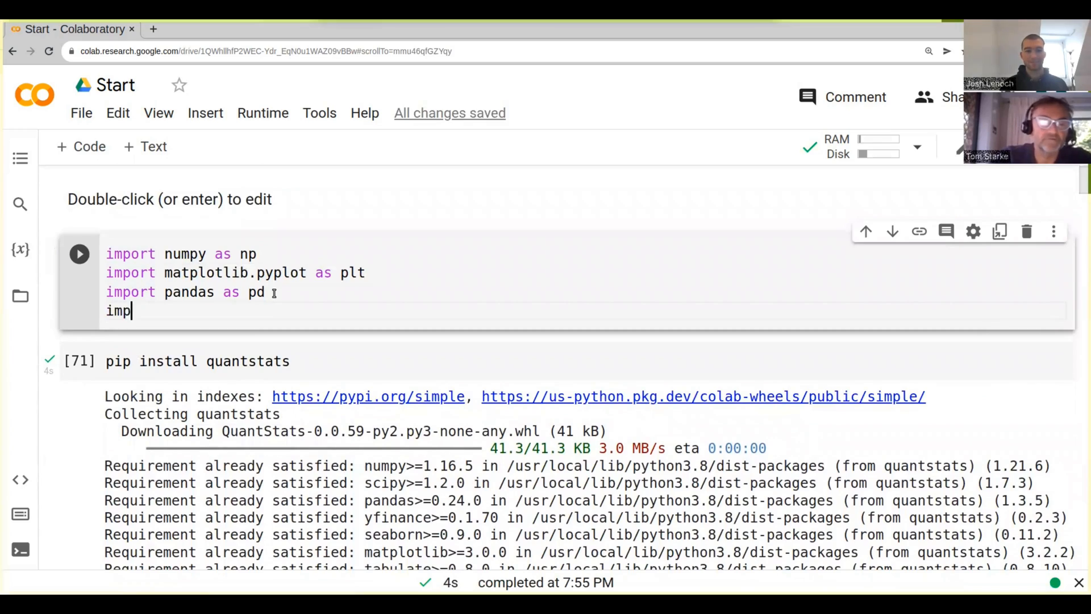
type("ort quan")
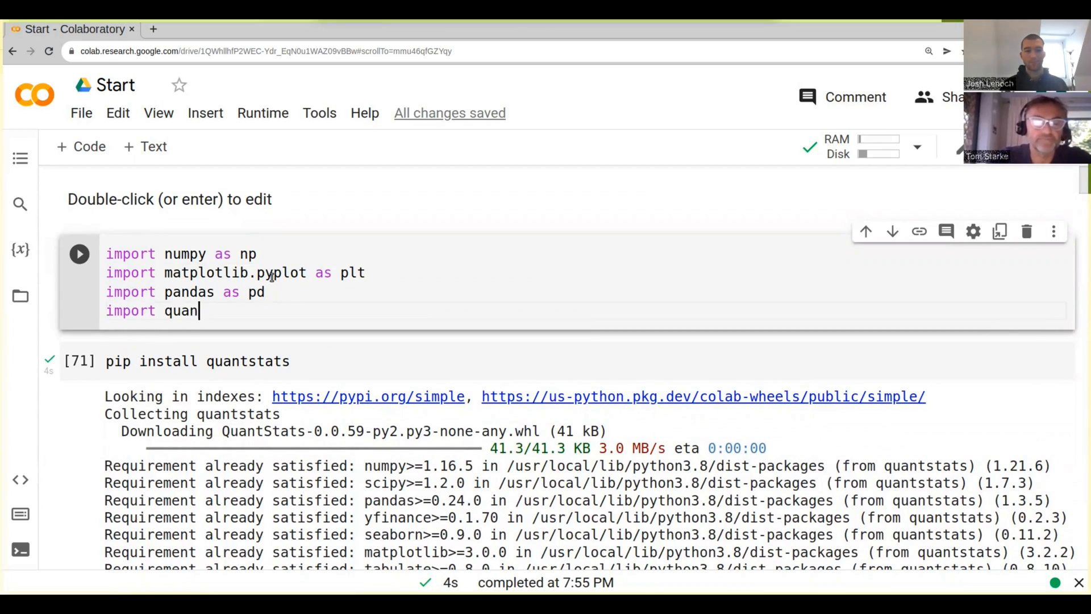
type("tstats a")
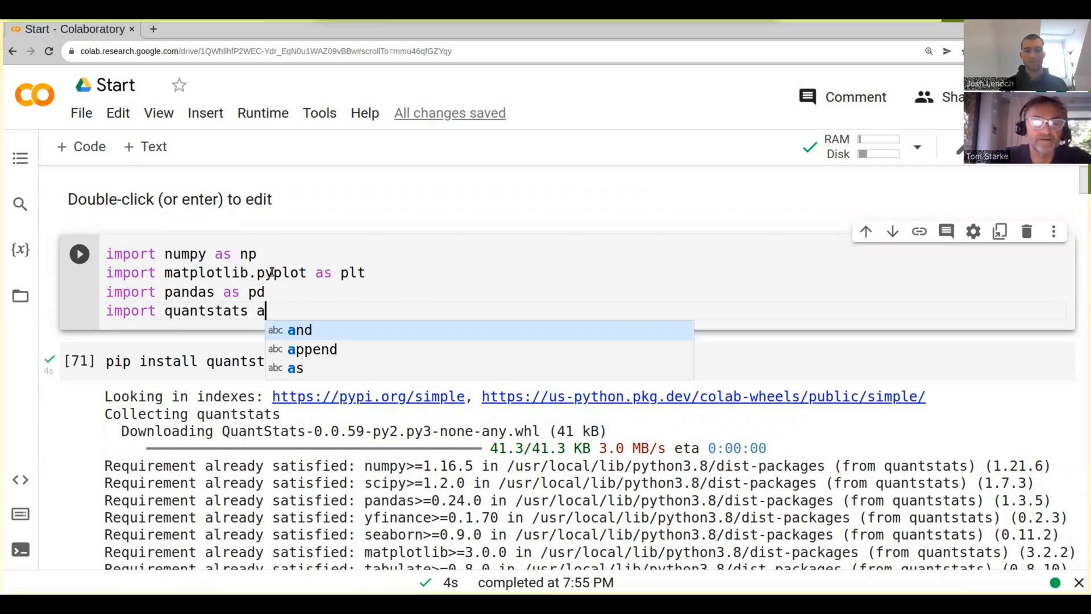
type("s qs")
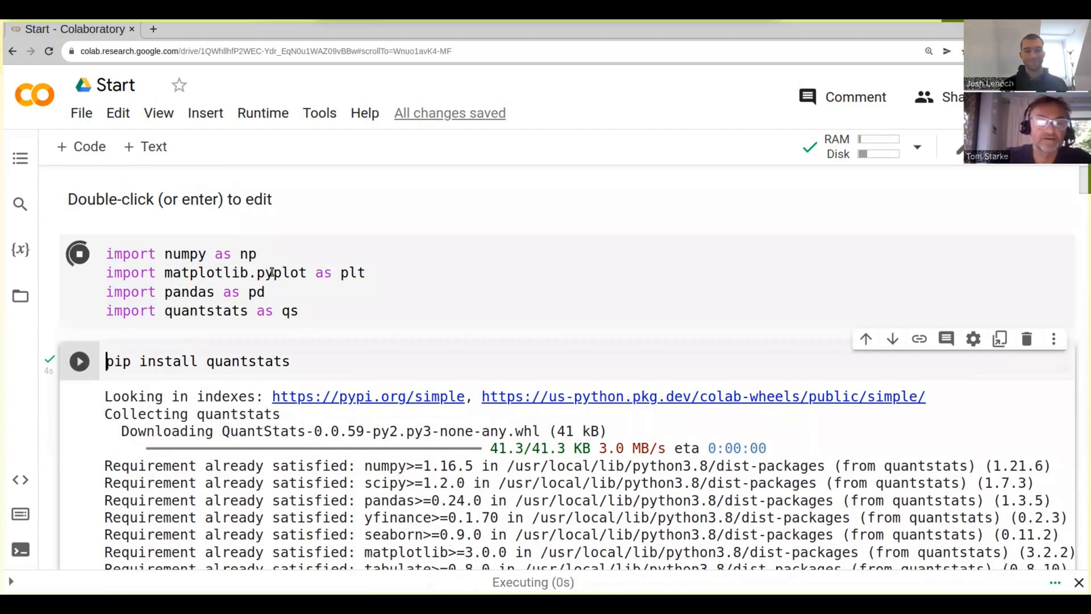
left_click(80, 254)
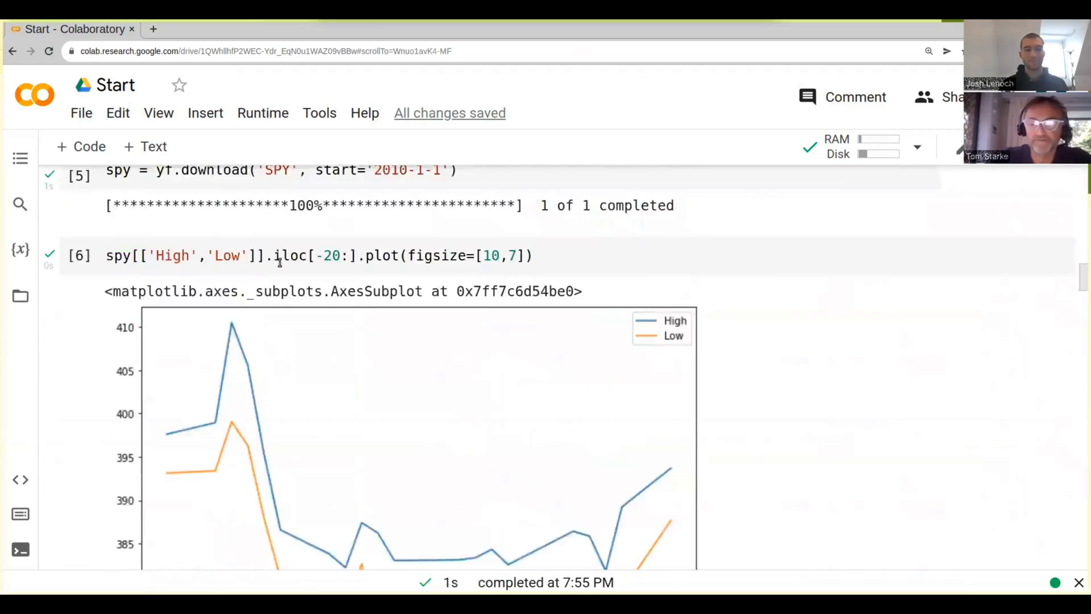
Step: Start qs.reports.full() in the empty last cell at the bottom of the notebook
scroll("down", 3)
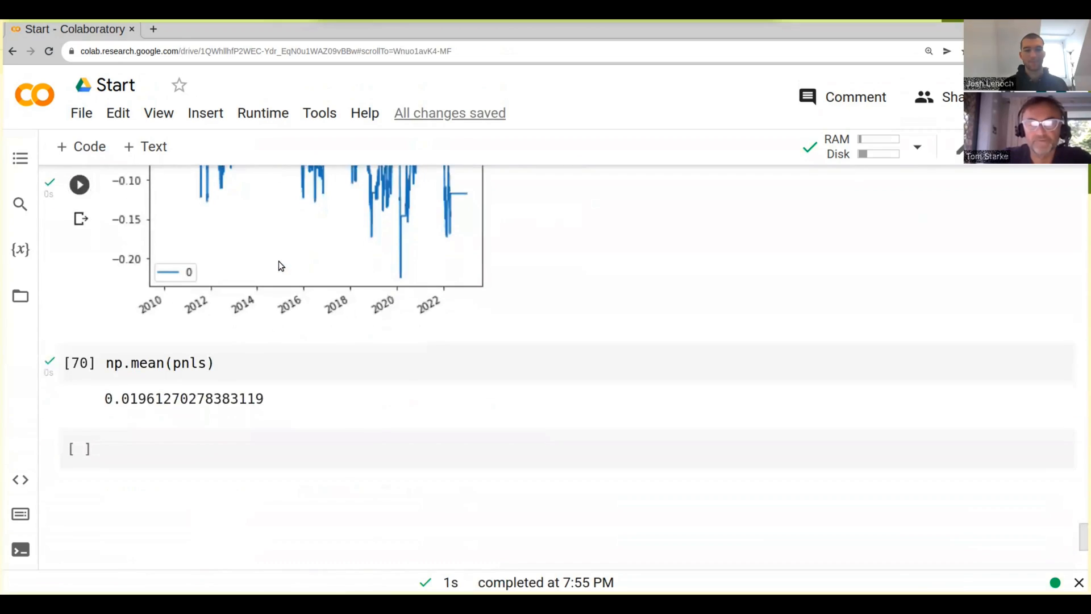
scroll("down", 3)
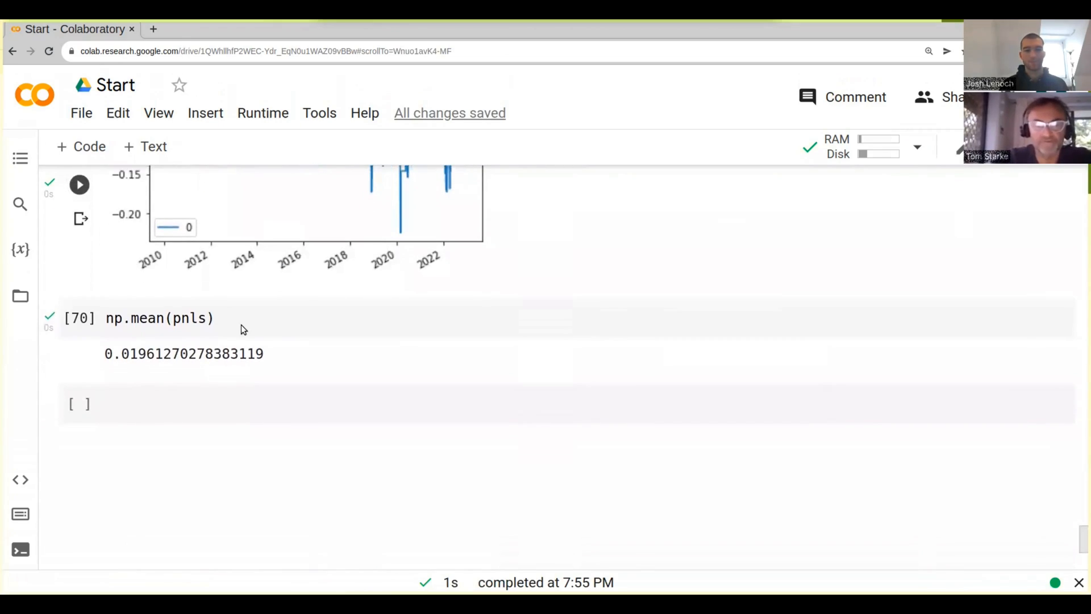
left_click(180, 403)
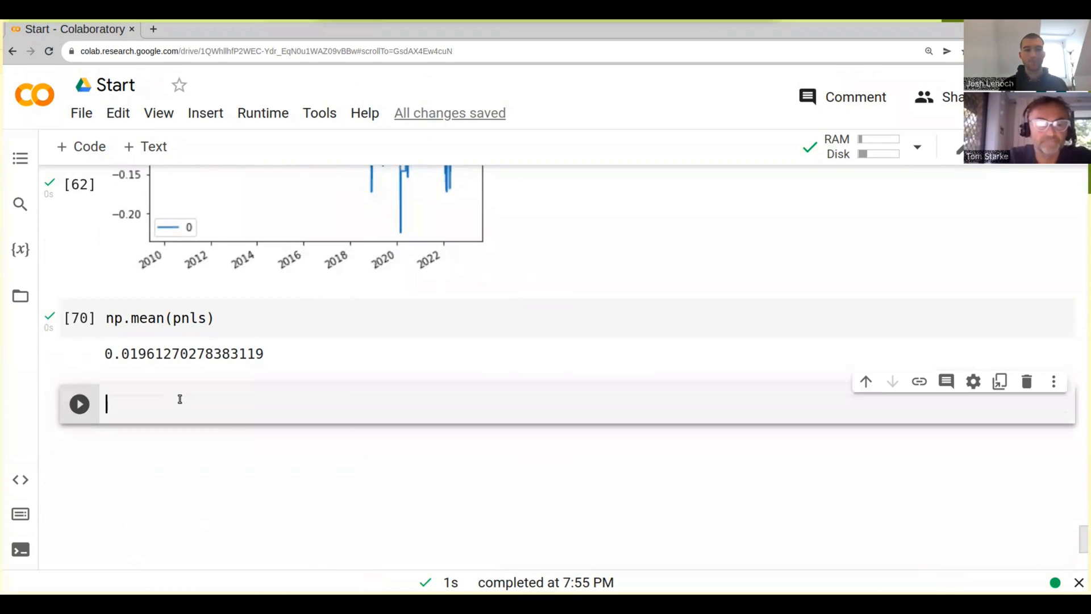
type("qs.")
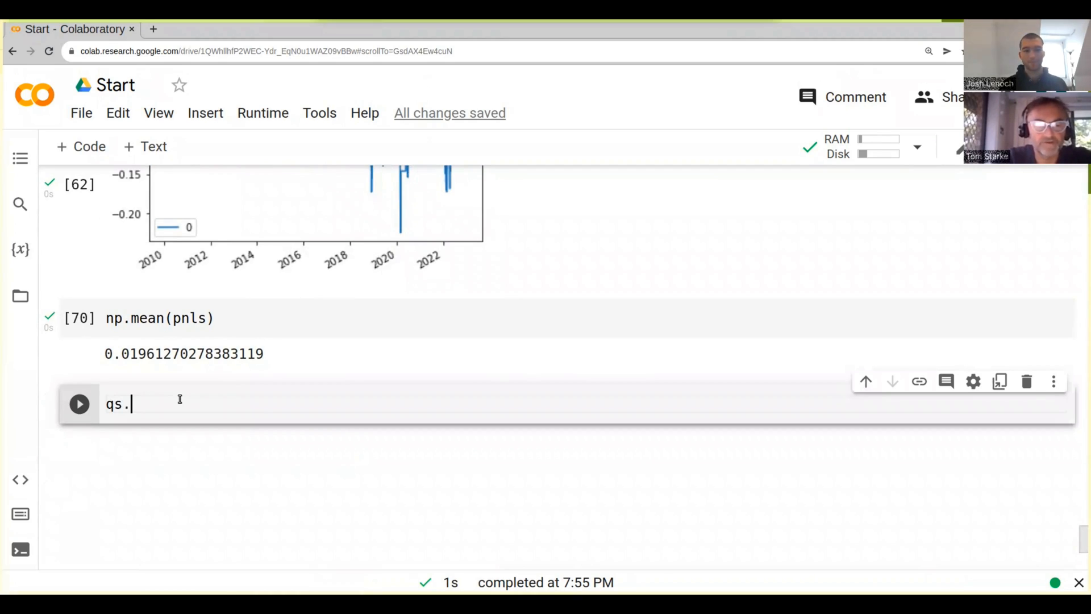
type("repar")
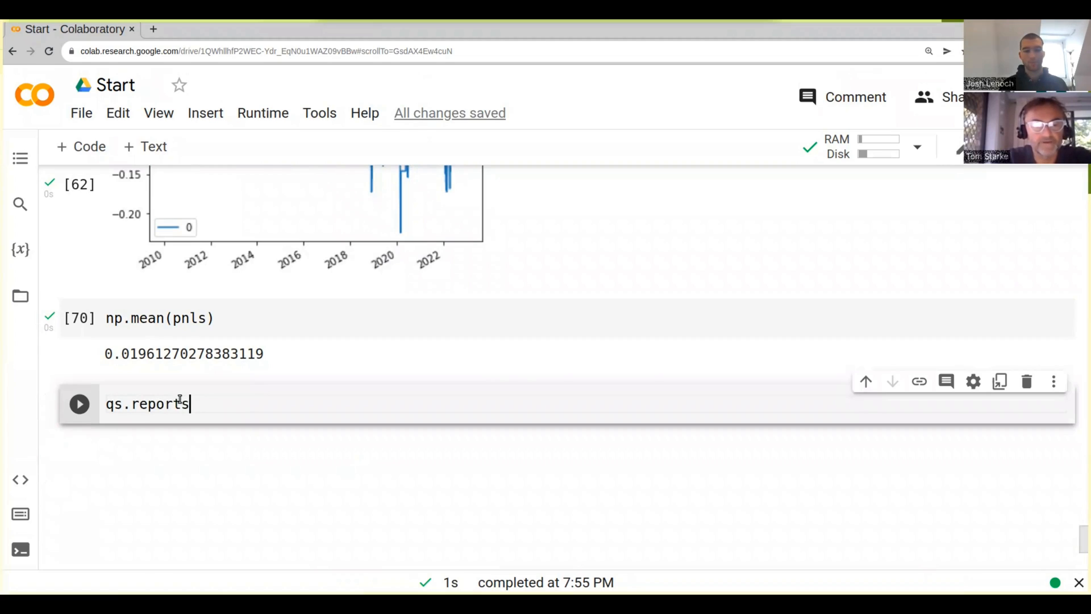
type(".full()")
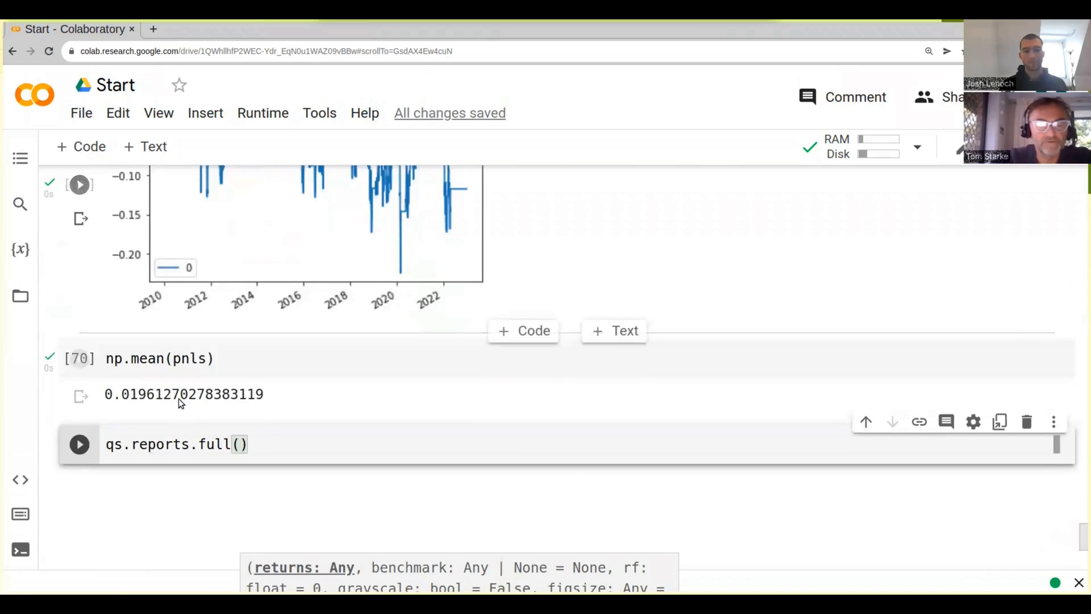
Step: Fill the call with df and spy.Close.pct_change() as the benchmark argument
type("u")
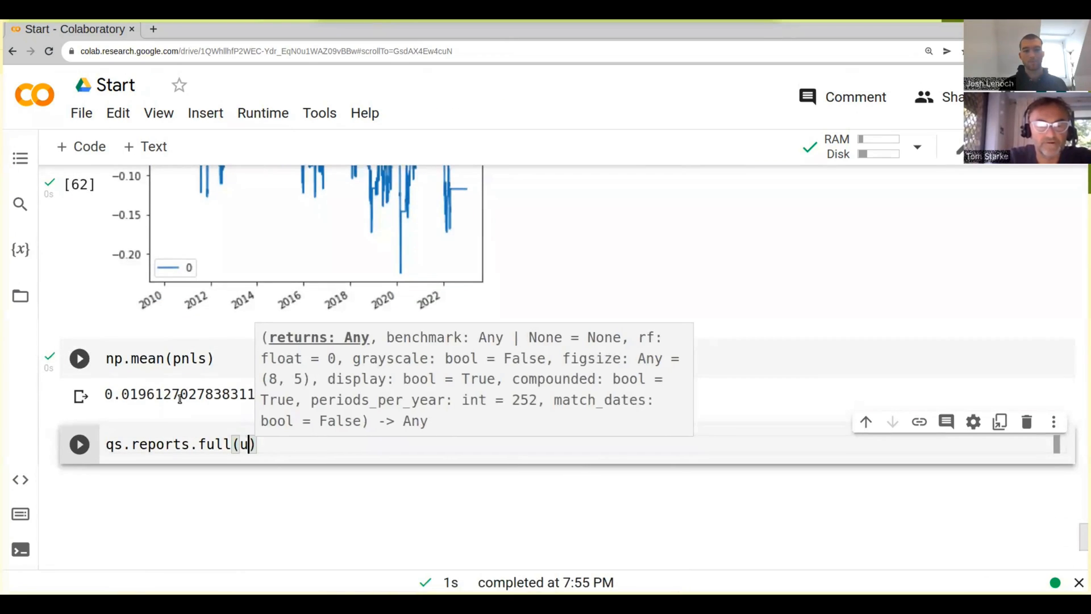
type("df")
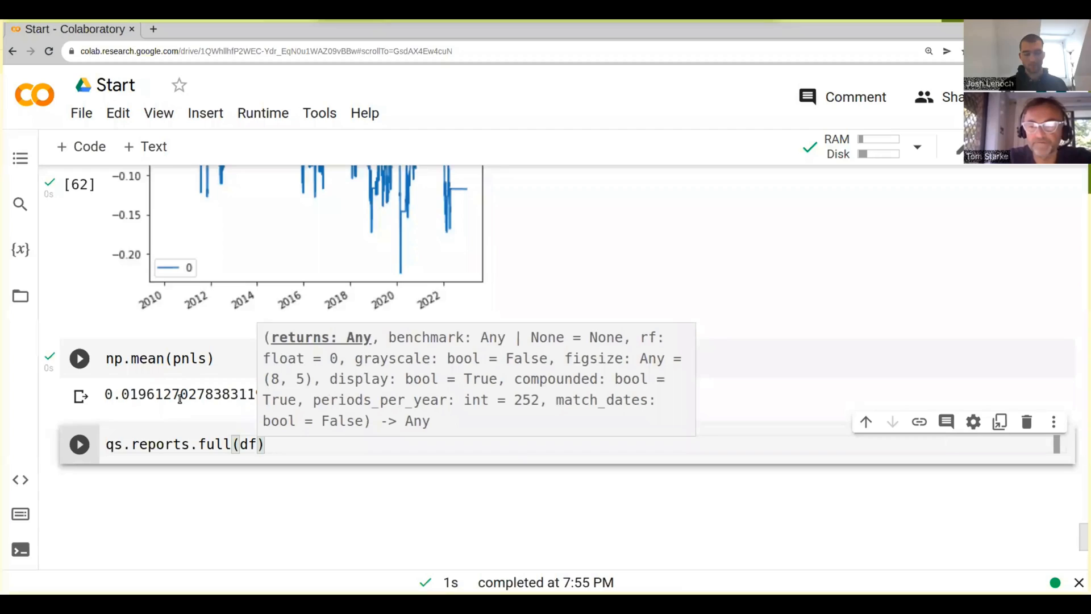
type(",")
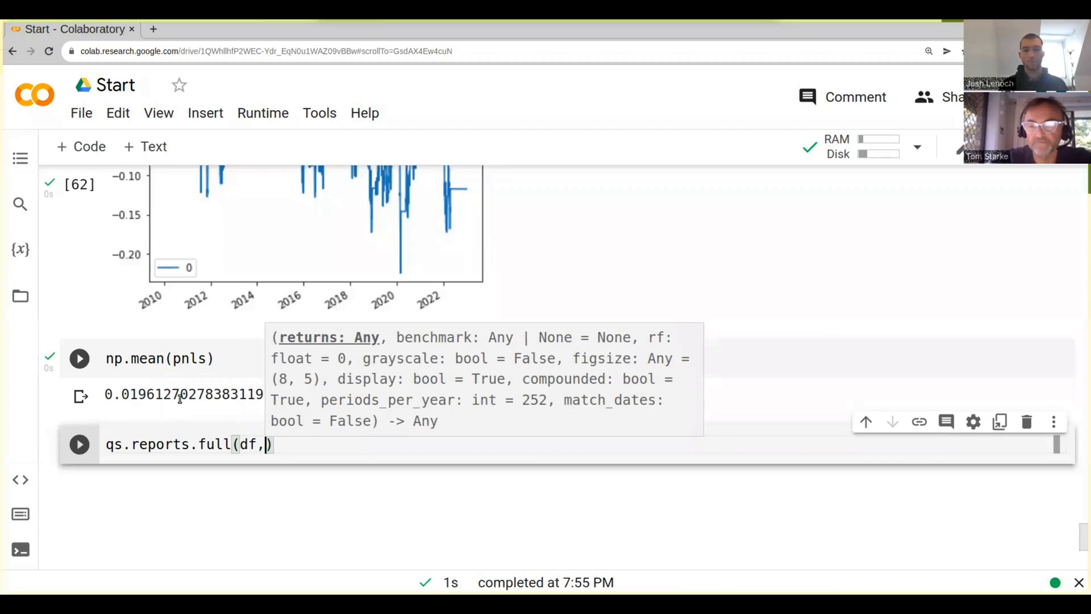
type("spy")
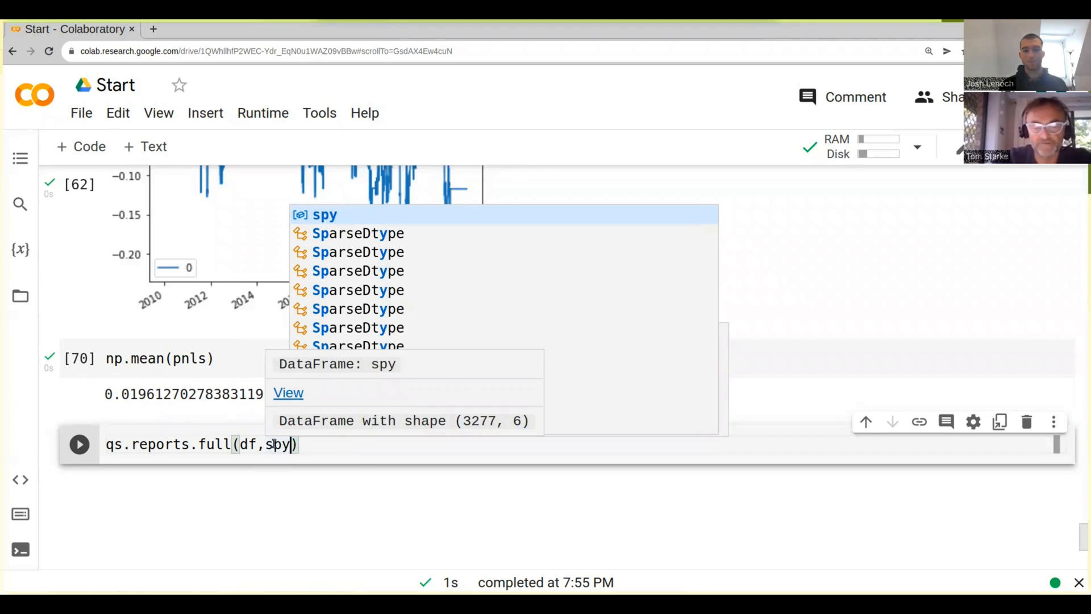
type(".Close.pct_")
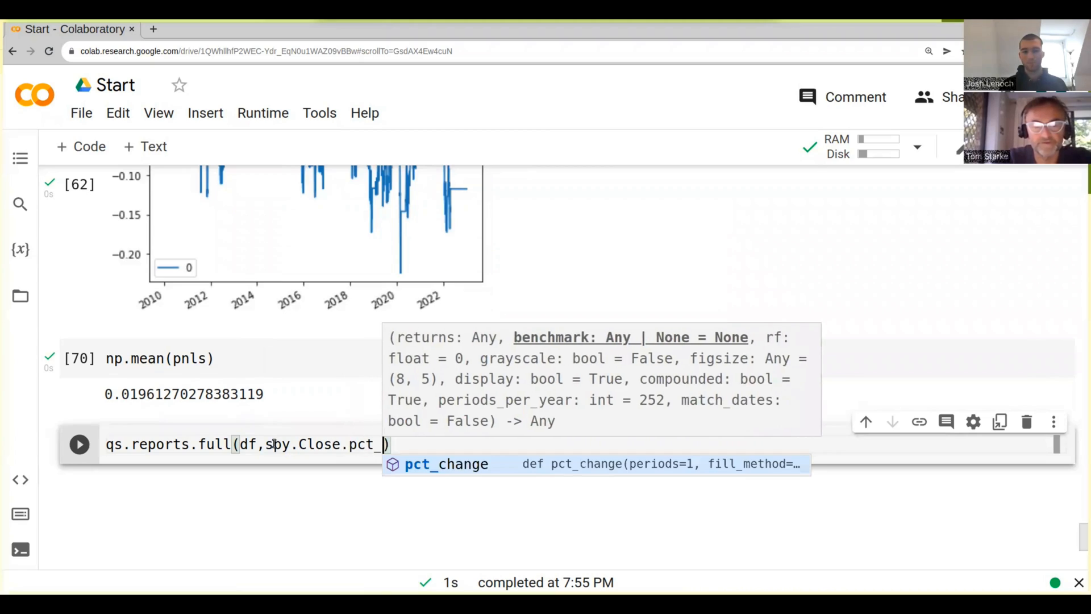
key("Tab")
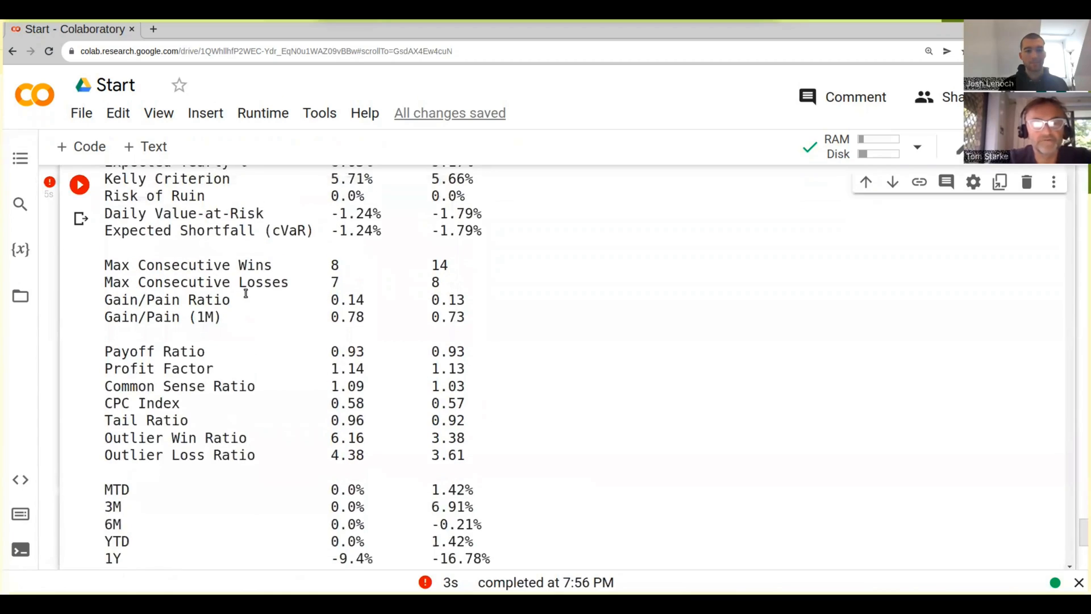
Step: Review the report's Strategy vs Benchmark performance metrics output
scroll("up", 3)
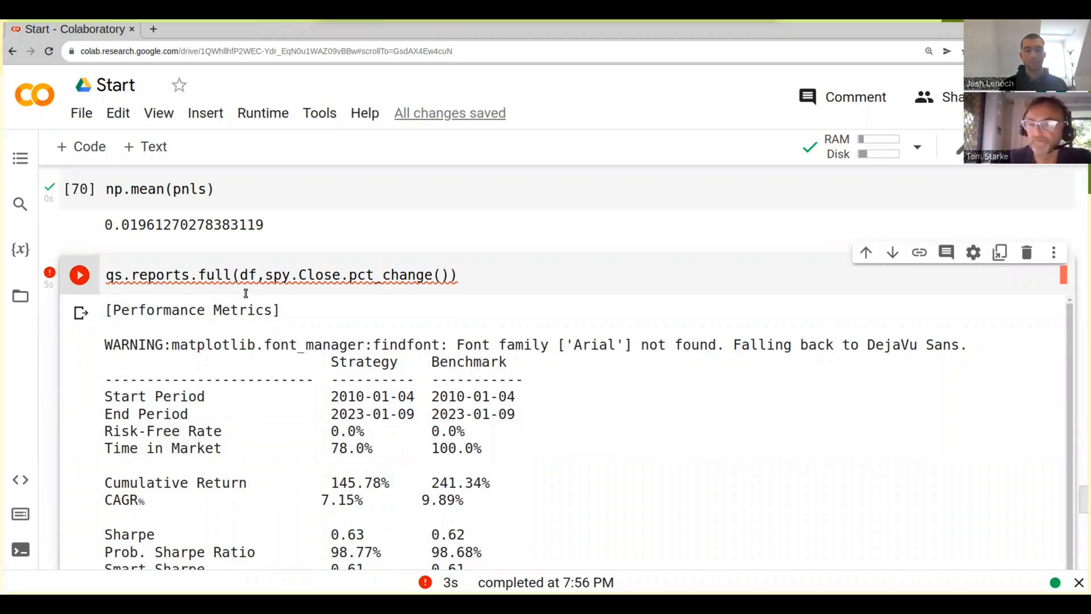
mouse_move(245, 334)
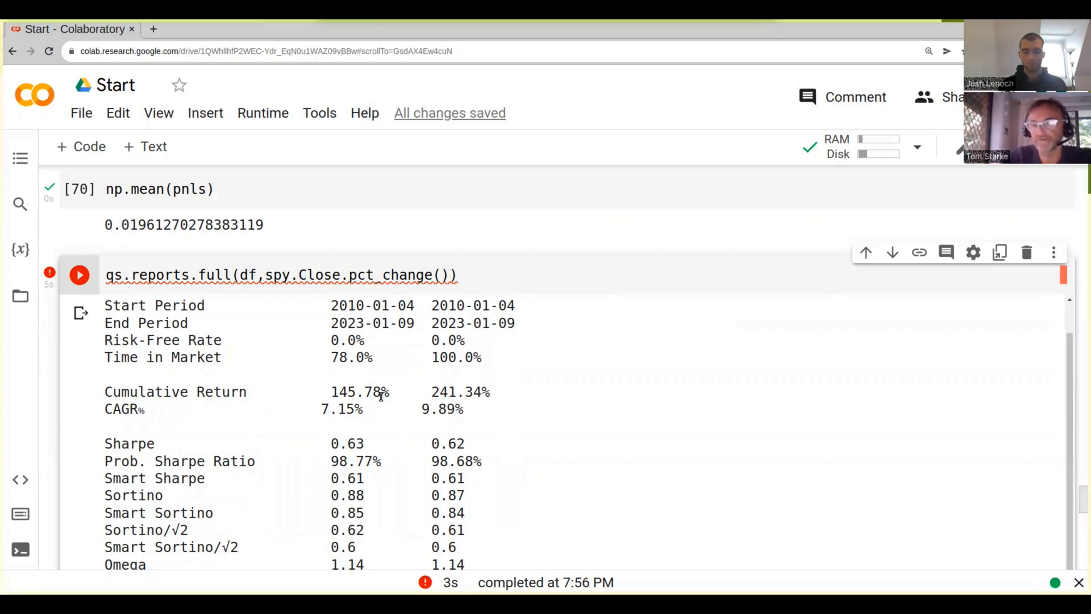
scroll("down", 3)
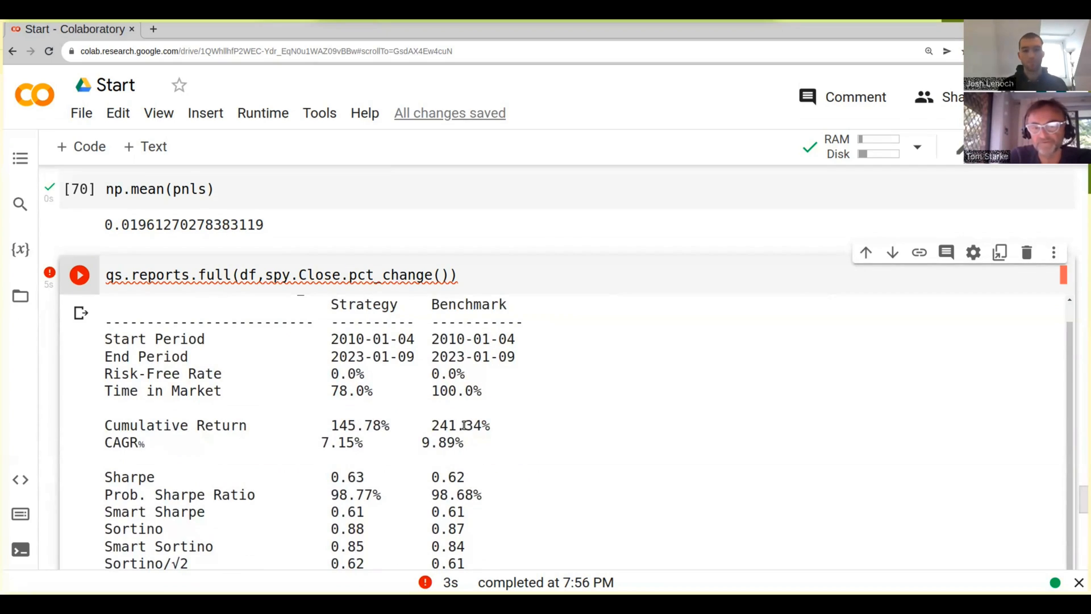
scroll("down", 3)
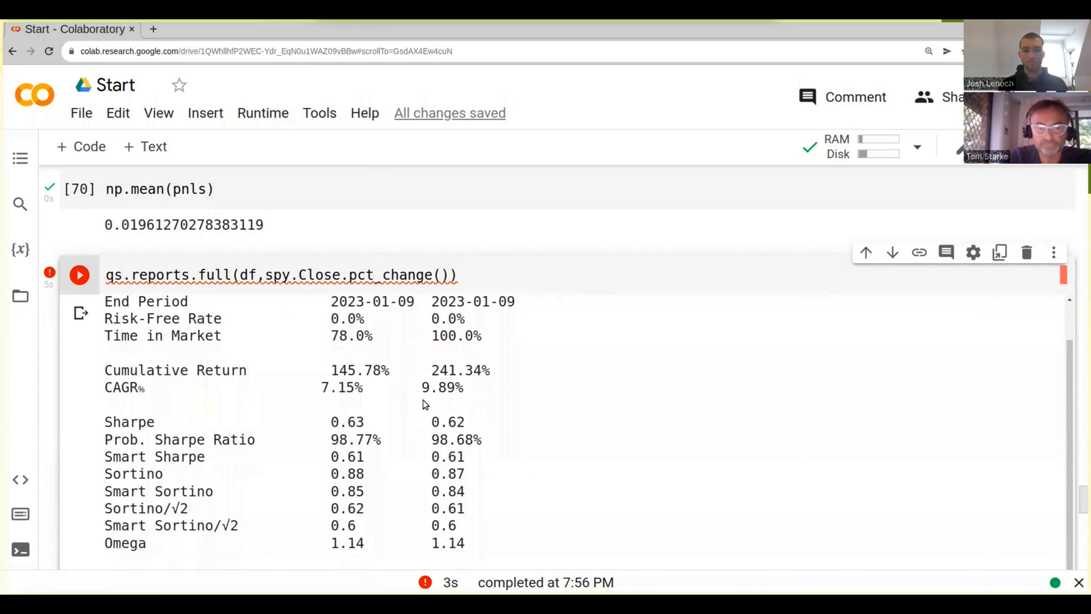
mouse_move(131, 389)
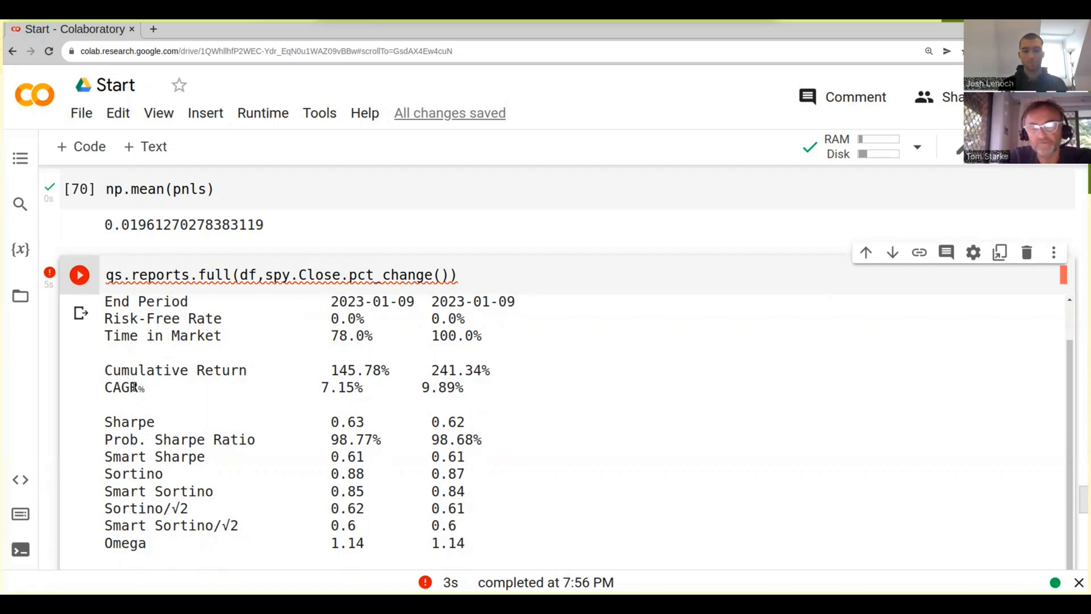
mouse_move(116, 387)
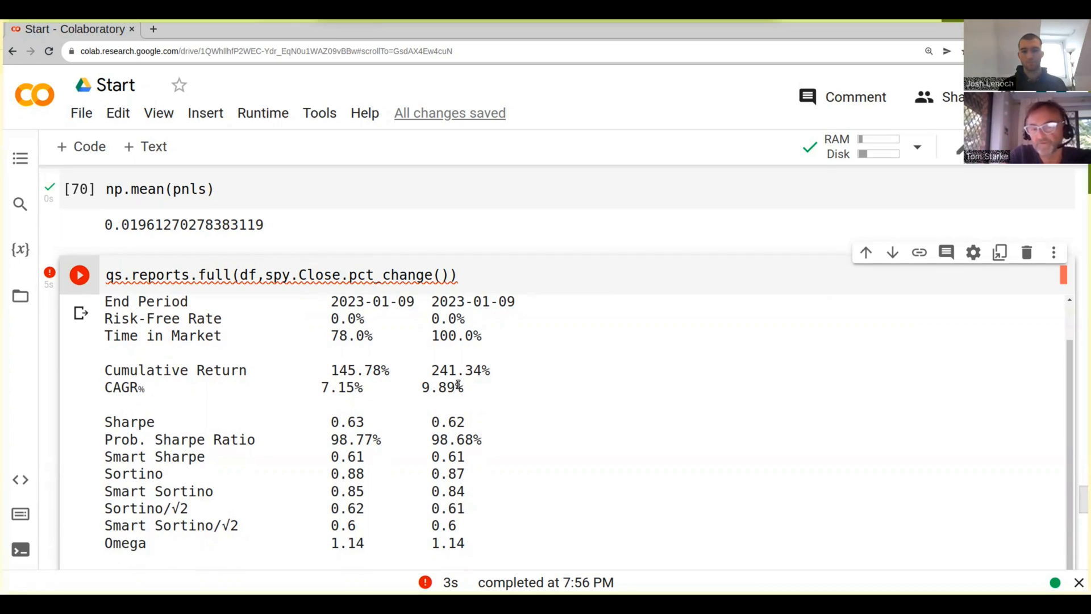
mouse_move(425, 388)
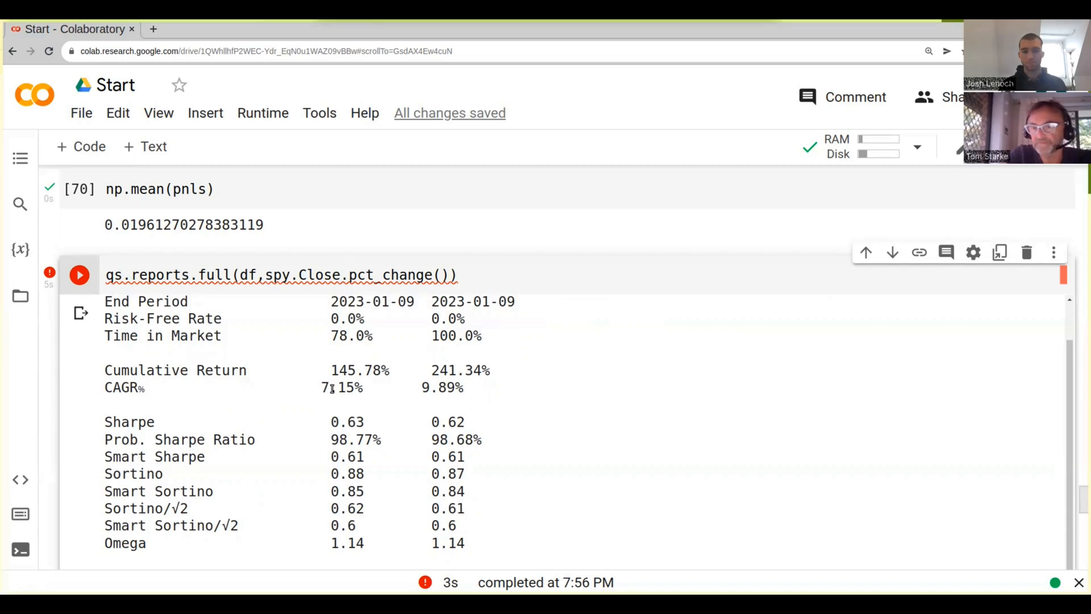
scroll("down", 3)
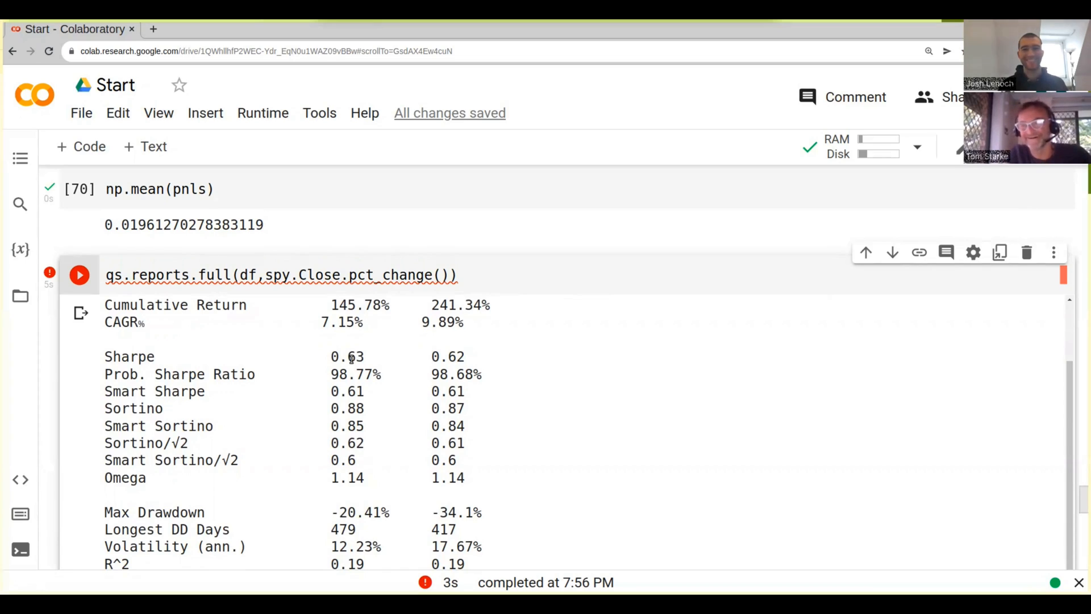
scroll("down", 3)
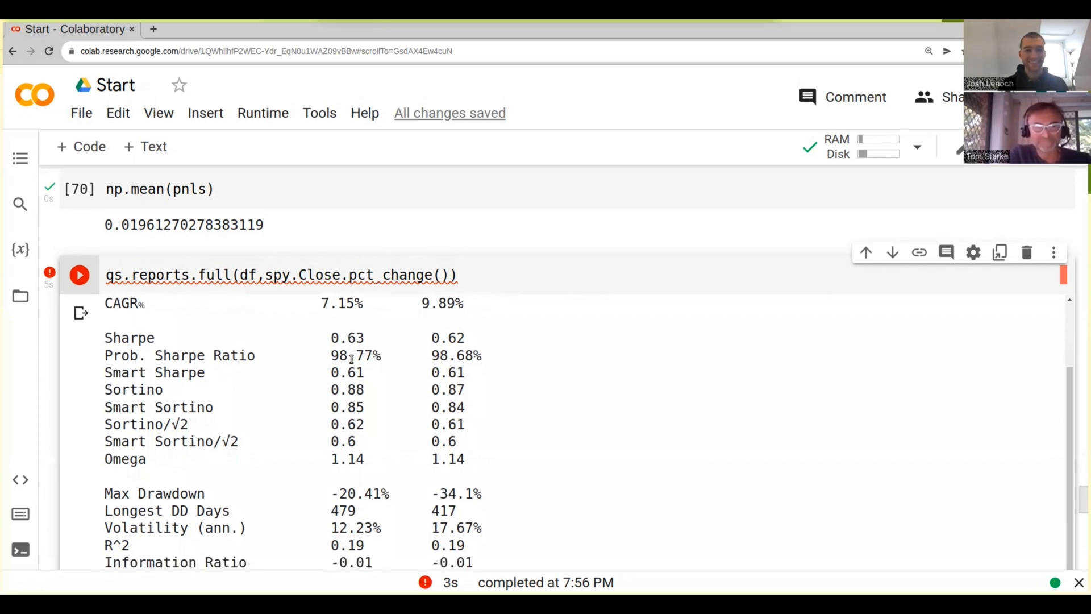
scroll("down", 3)
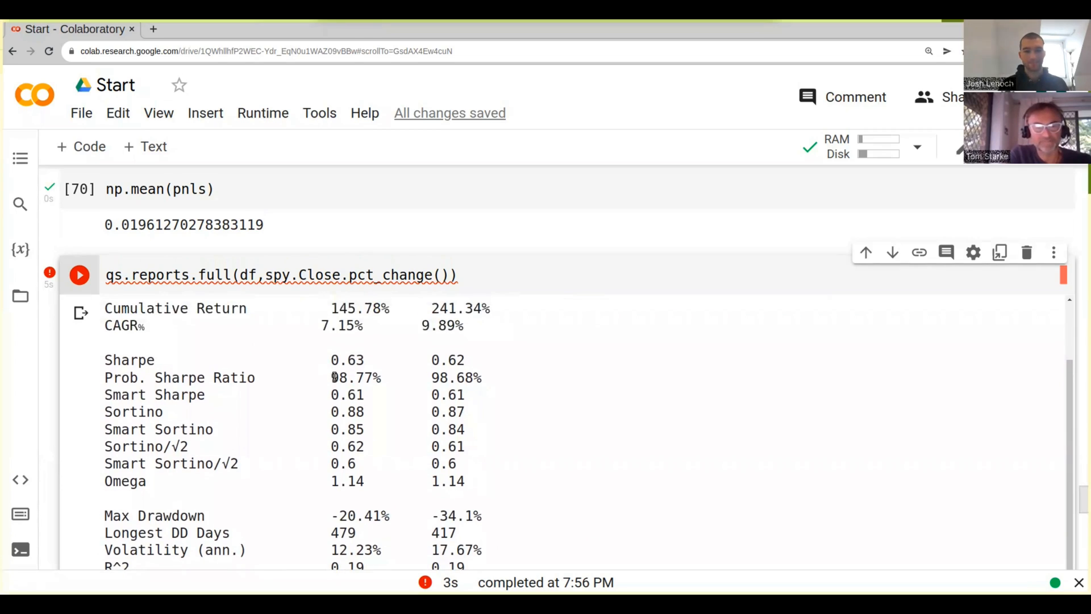
scroll("down", 3)
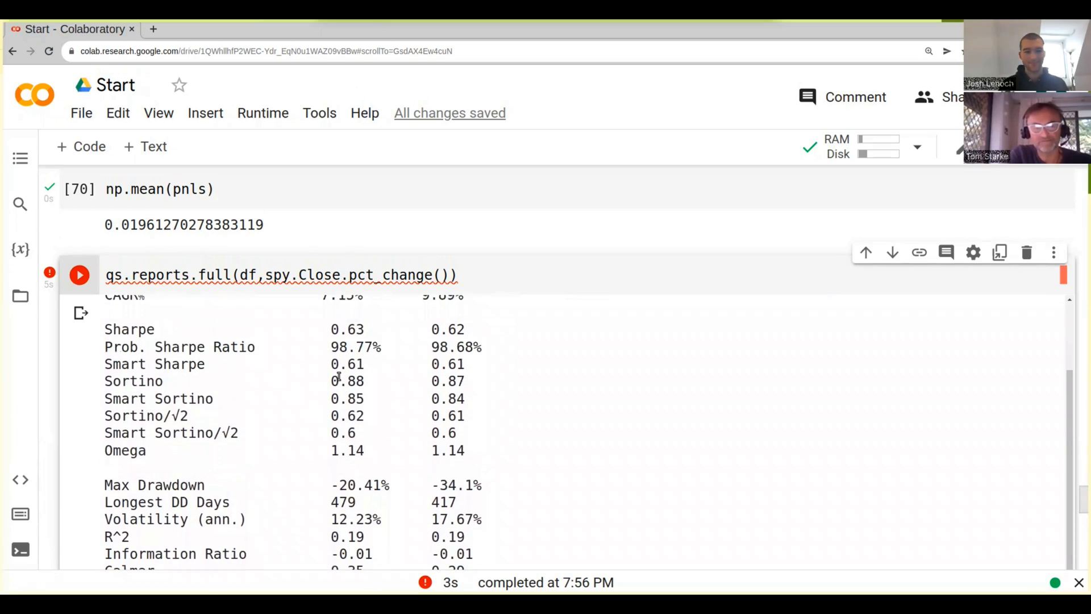
mouse_move(466, 368)
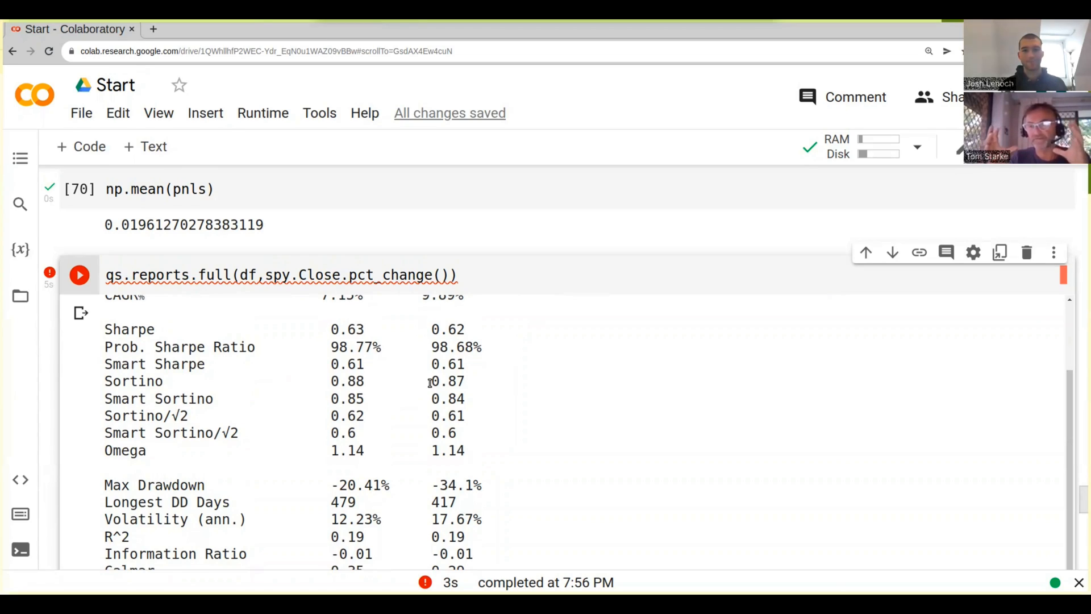
scroll("down", 3)
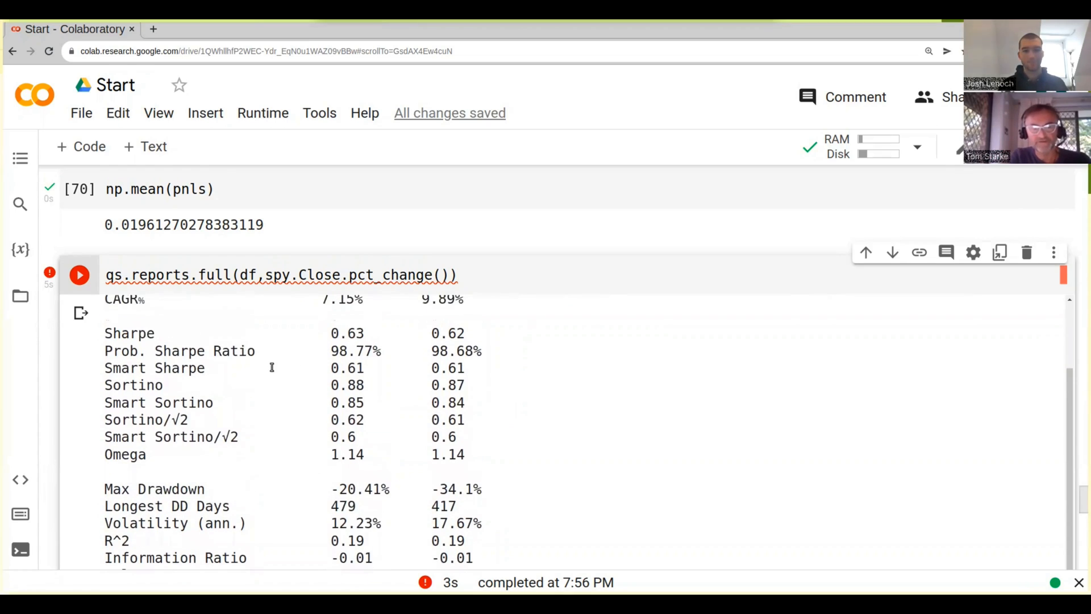
scroll("down", 3)
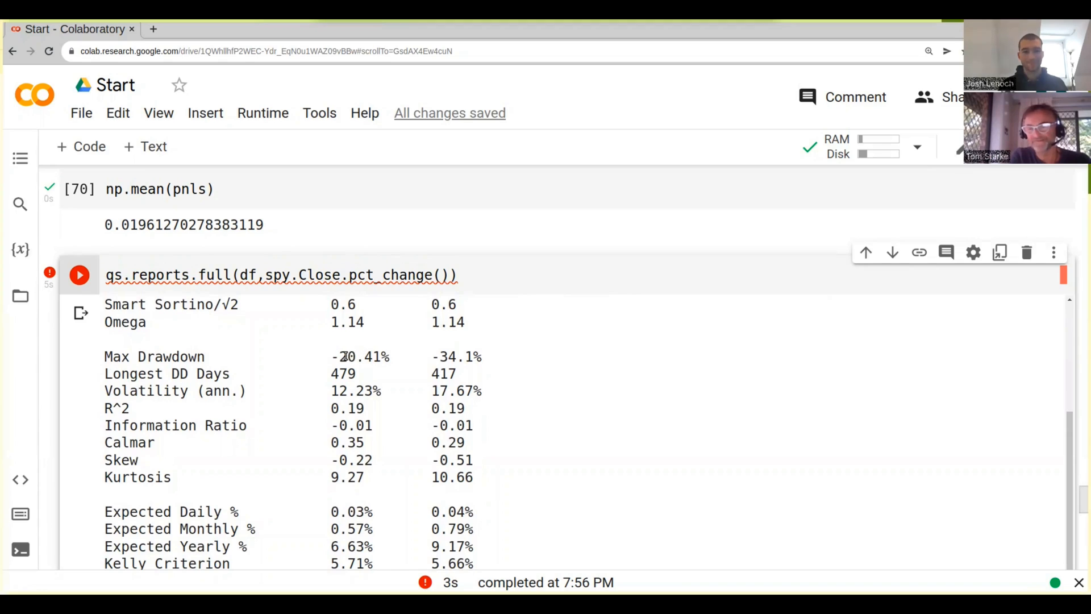
scroll("down", 3)
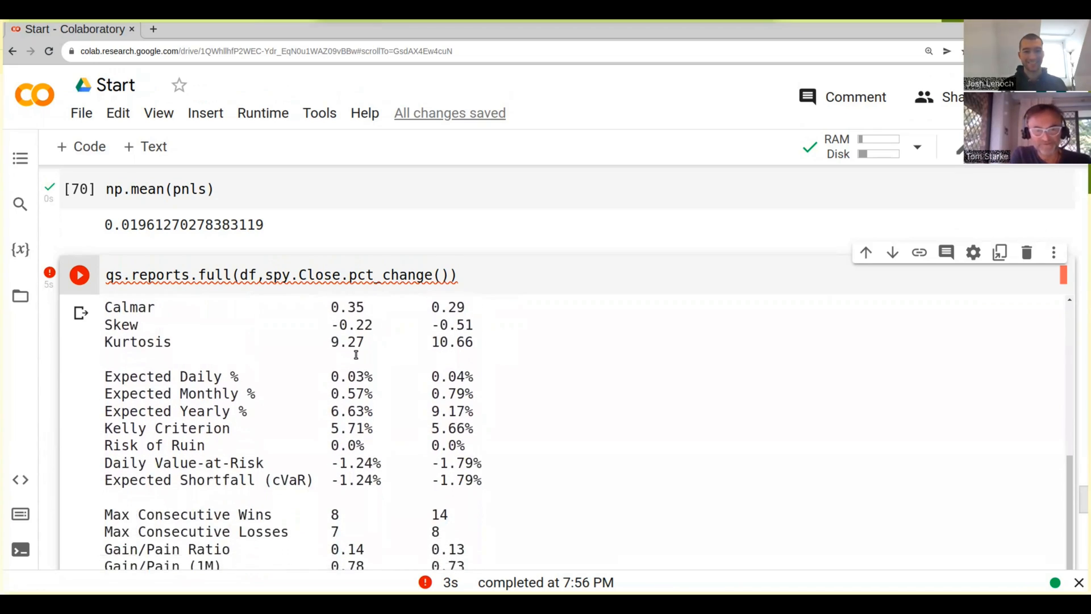
scroll("down", 3)
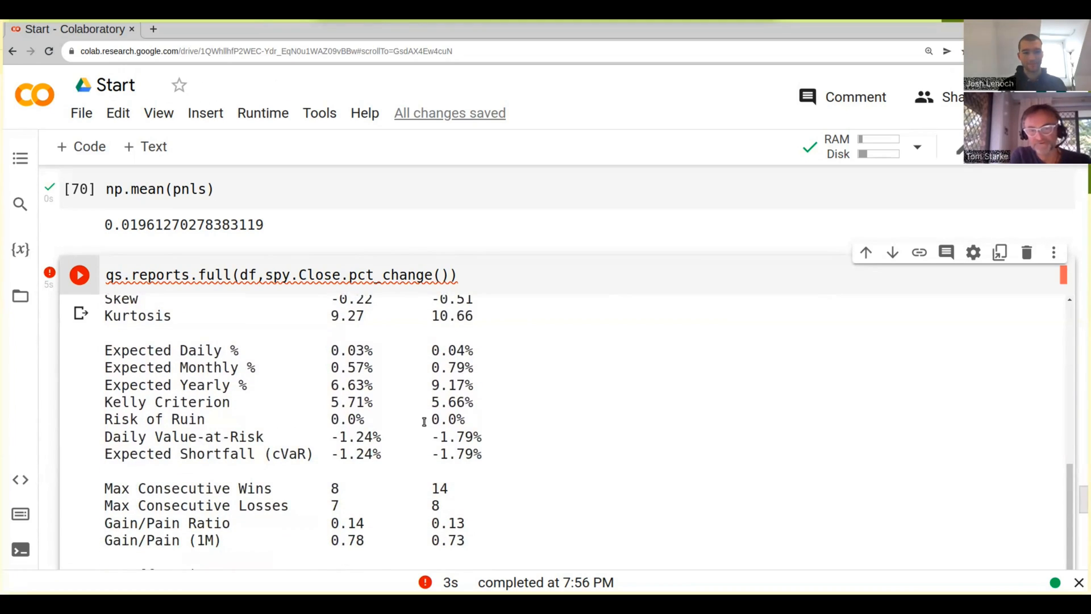
scroll("down", 3)
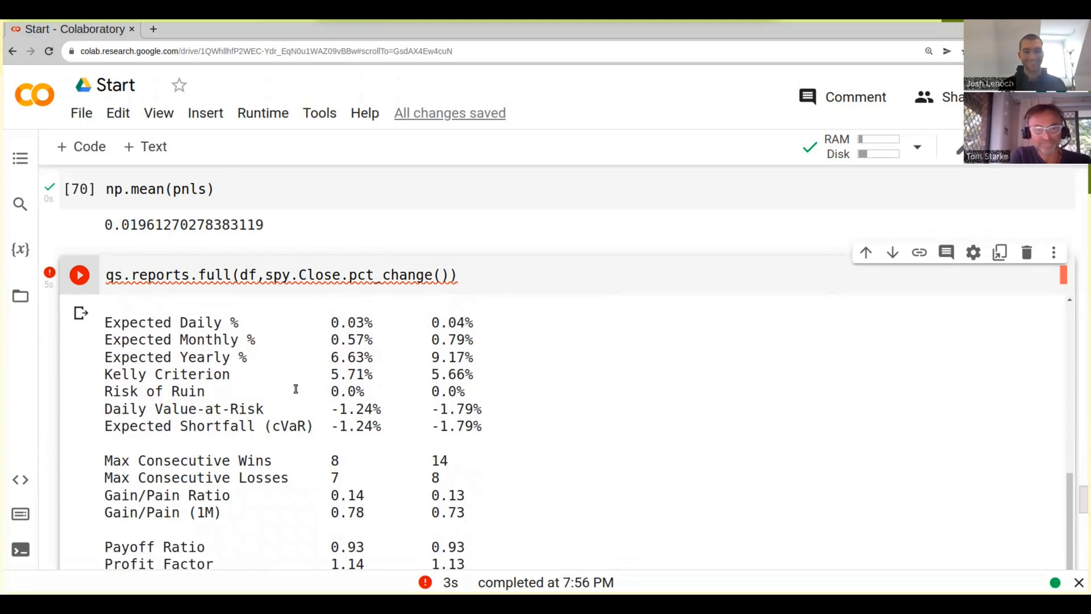
scroll("down", 3)
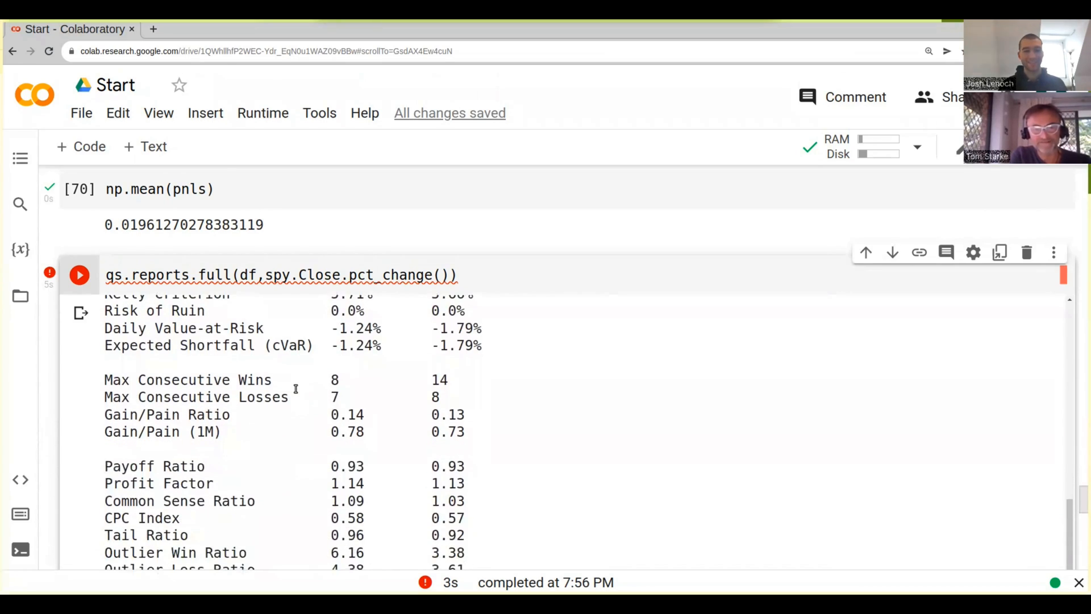
mouse_move(316, 380)
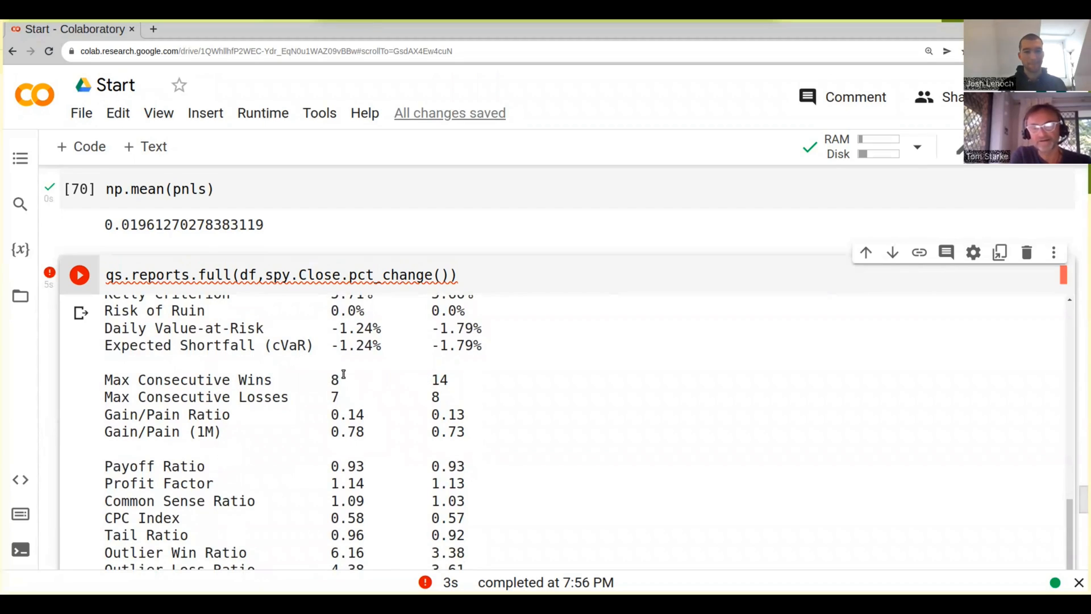
mouse_move(327, 379)
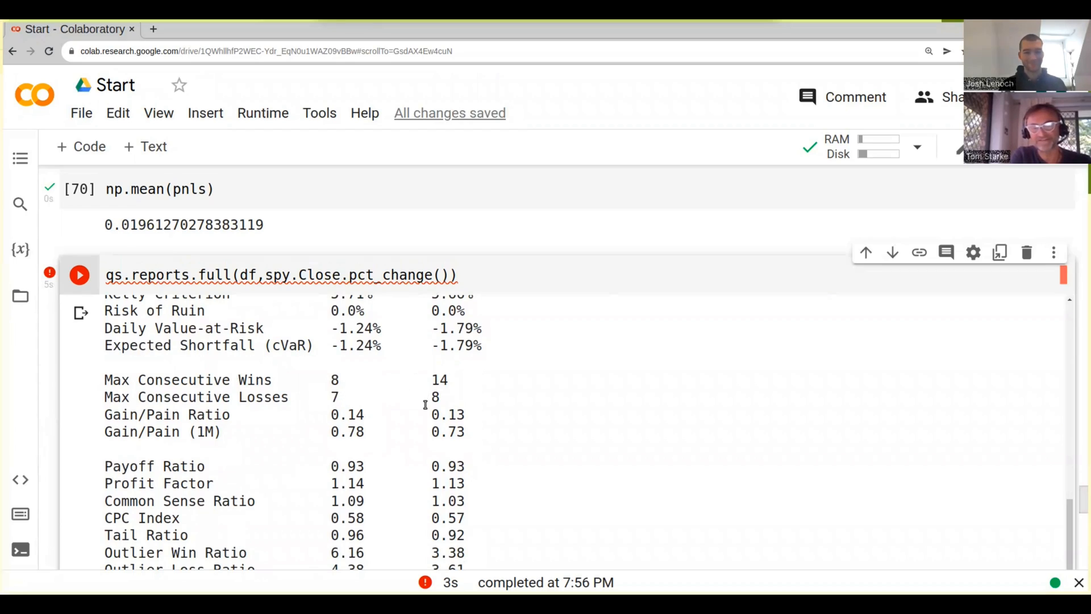
scroll("down", 3)
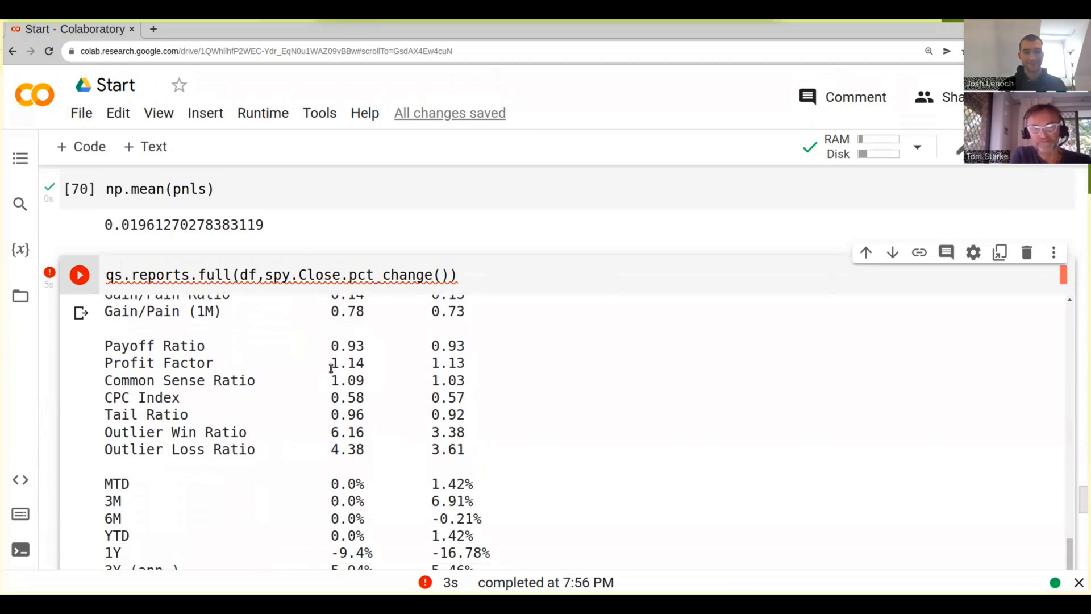
Step: Scroll through Beta/Alpha and the 5 Worst Drawdowns table to the Cumulative Returns vs Benchmark chart
scroll("down", 3)
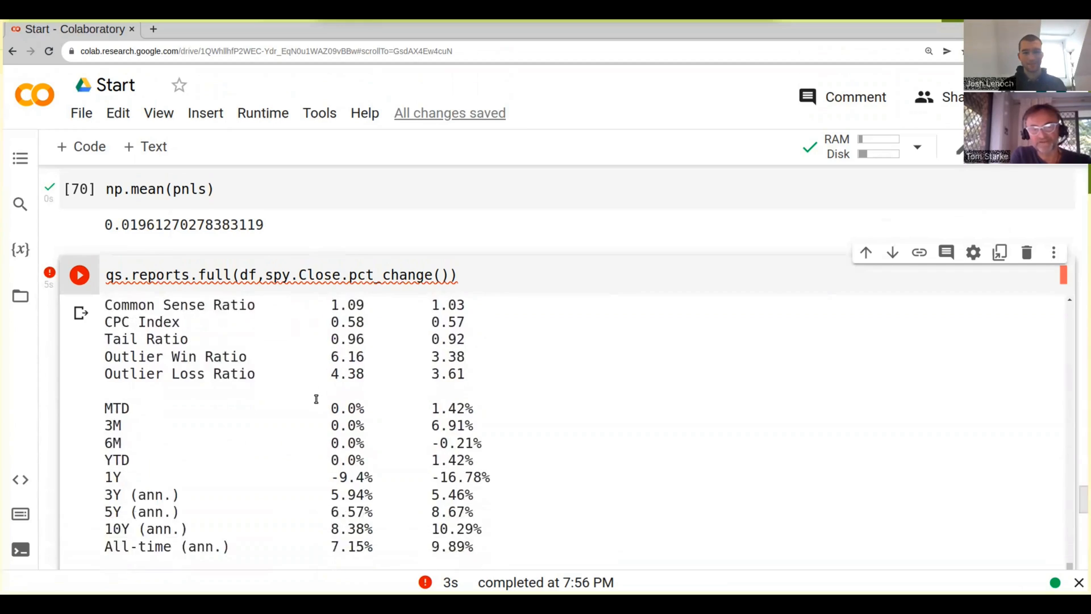
scroll("down", 3)
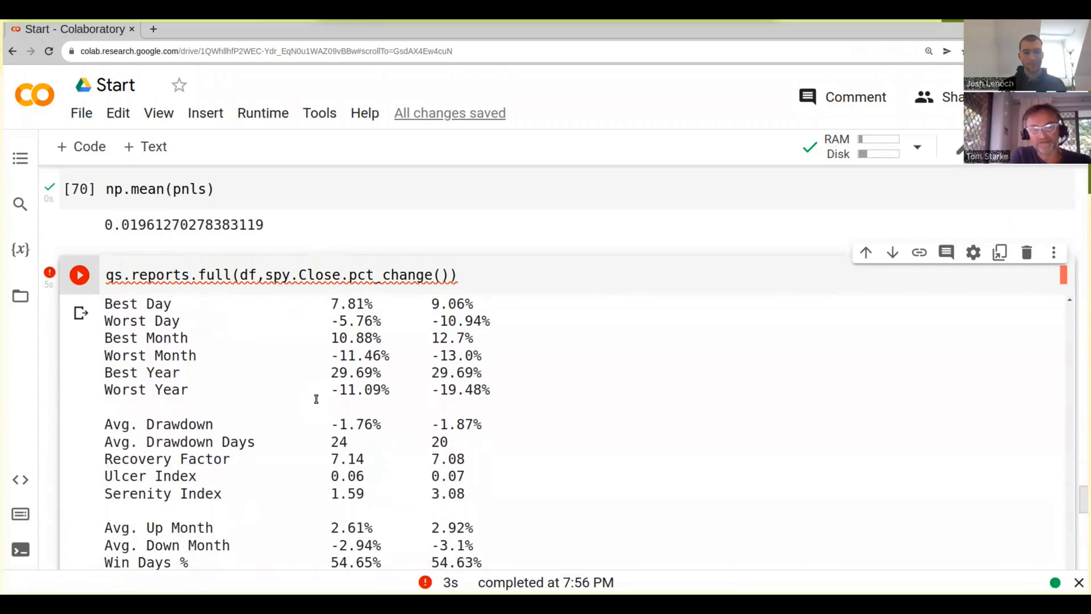
scroll("down", 3)
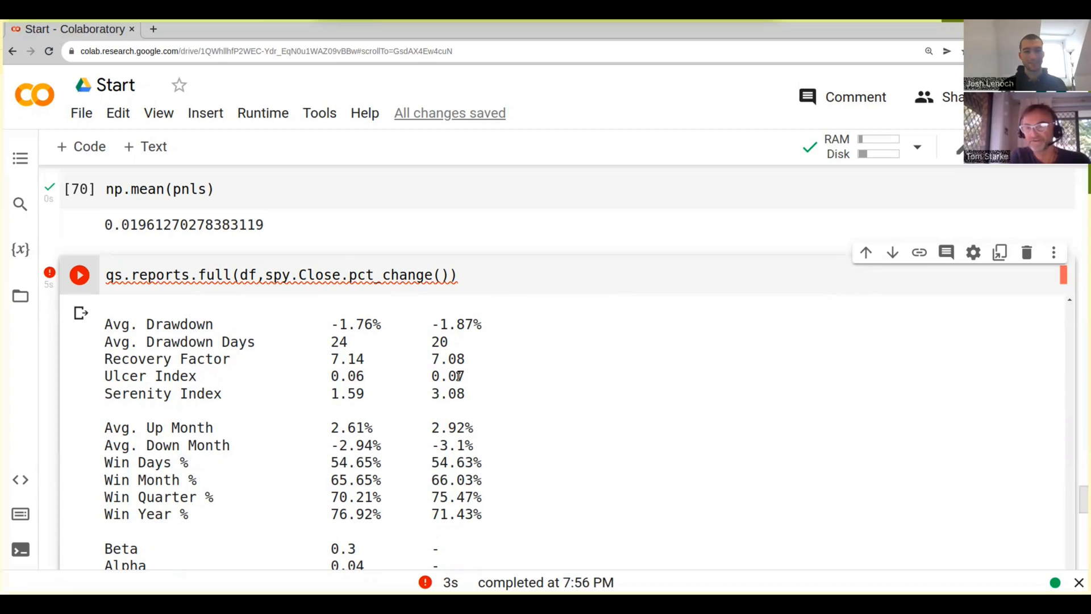
mouse_move(462, 384)
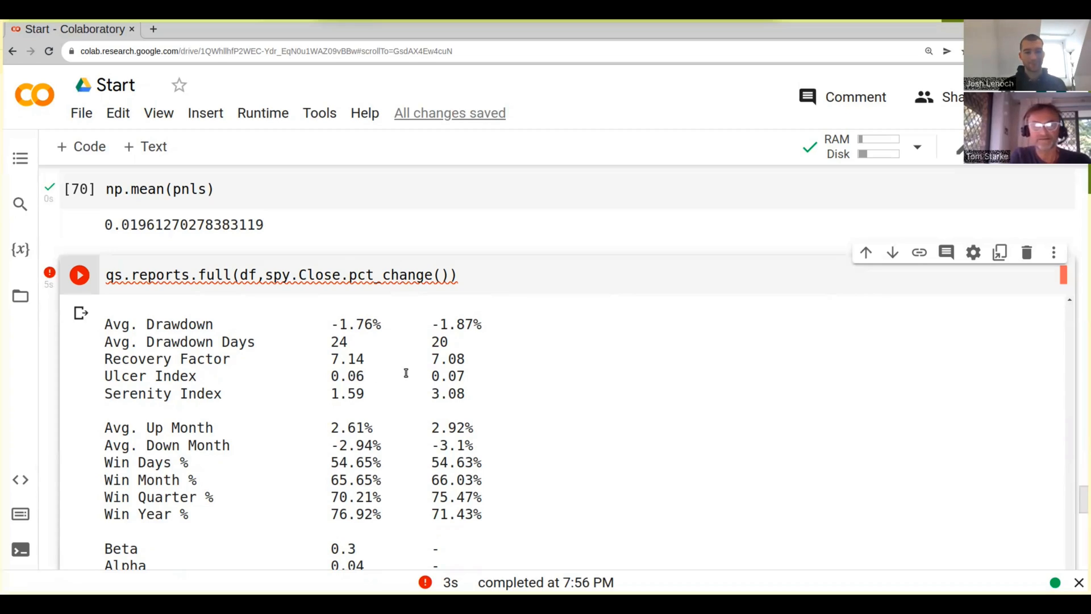
scroll("down", 3)
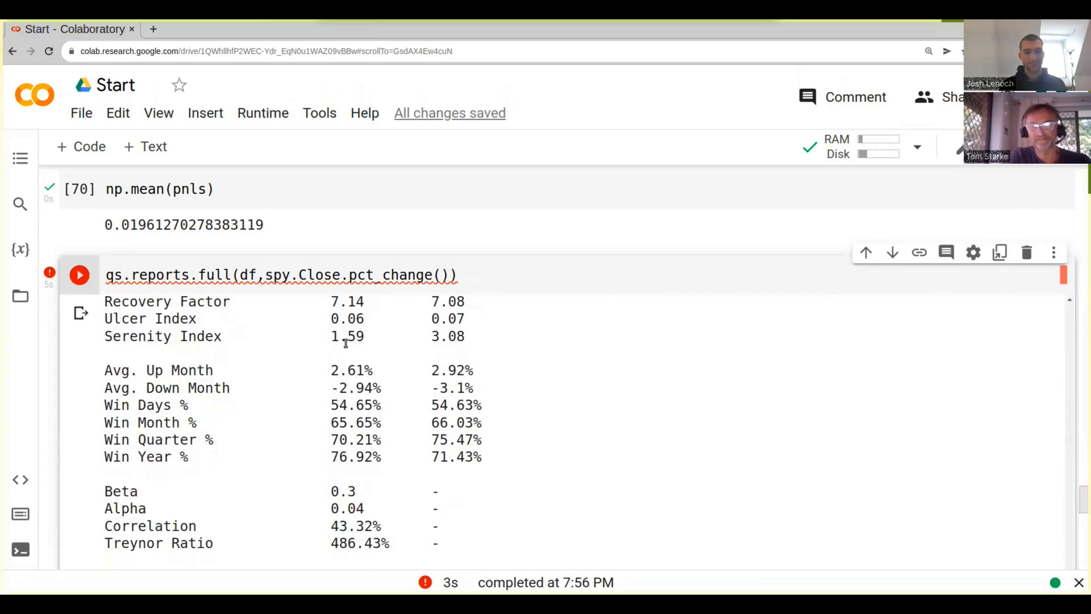
scroll("down", 3)
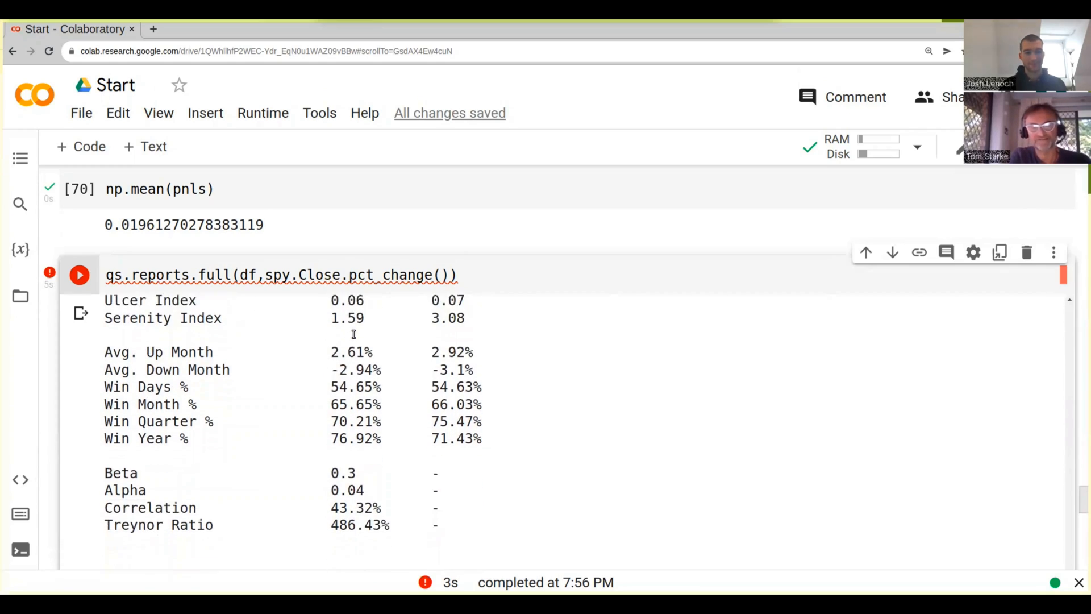
scroll("down", 3)
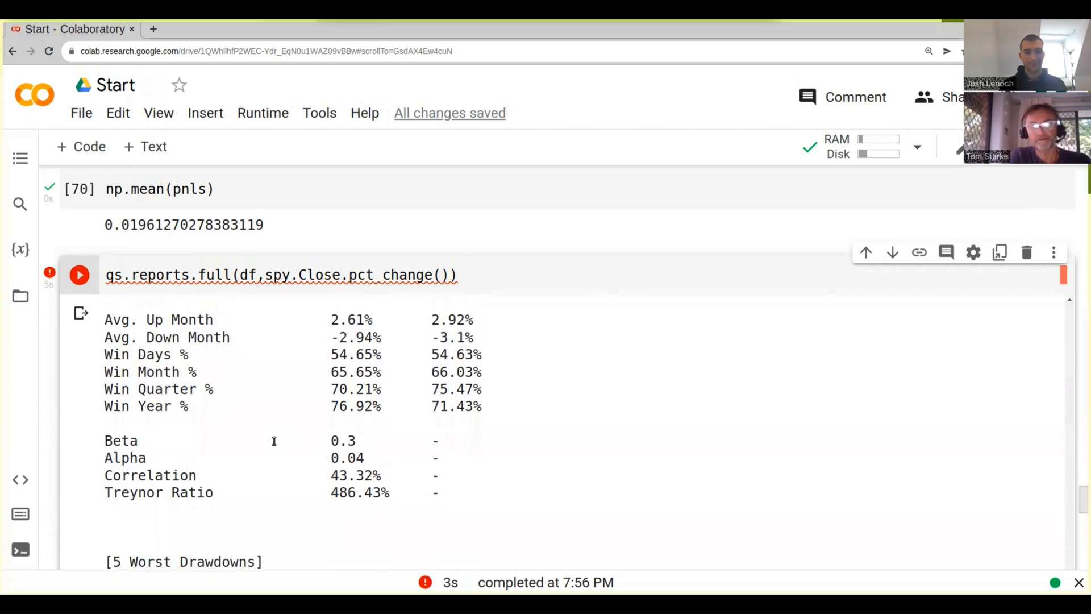
scroll("down", 3)
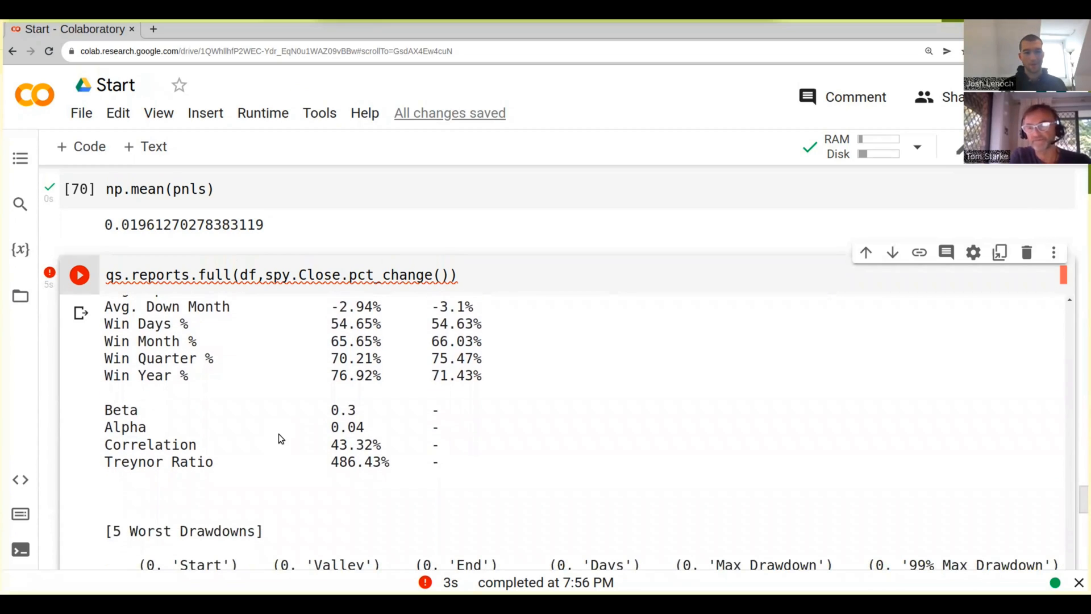
mouse_move(270, 417)
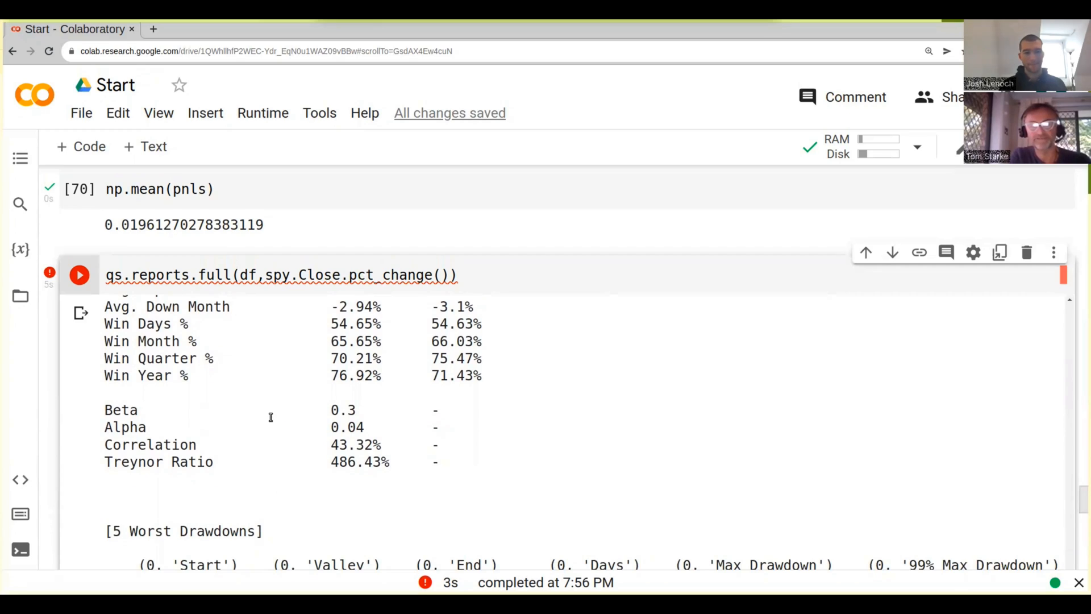
mouse_move(334, 426)
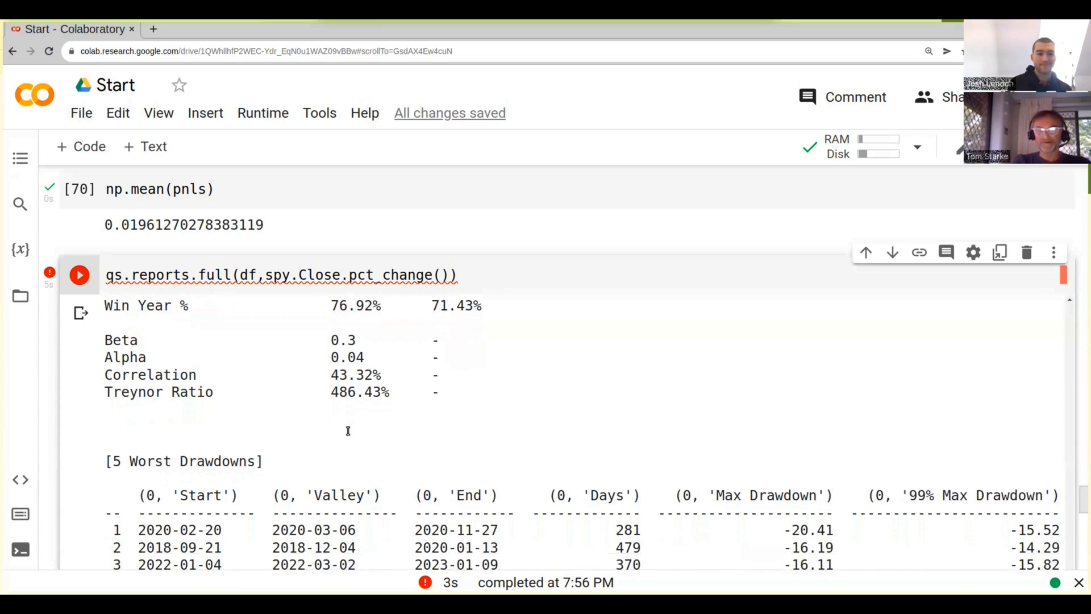
scroll("down", 3)
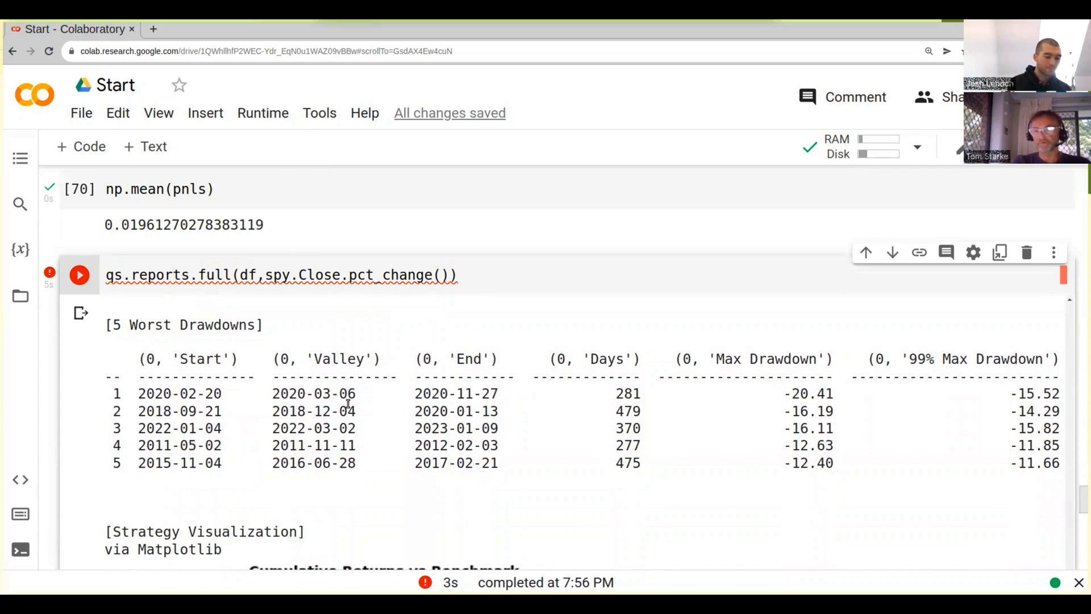
scroll("down", 3)
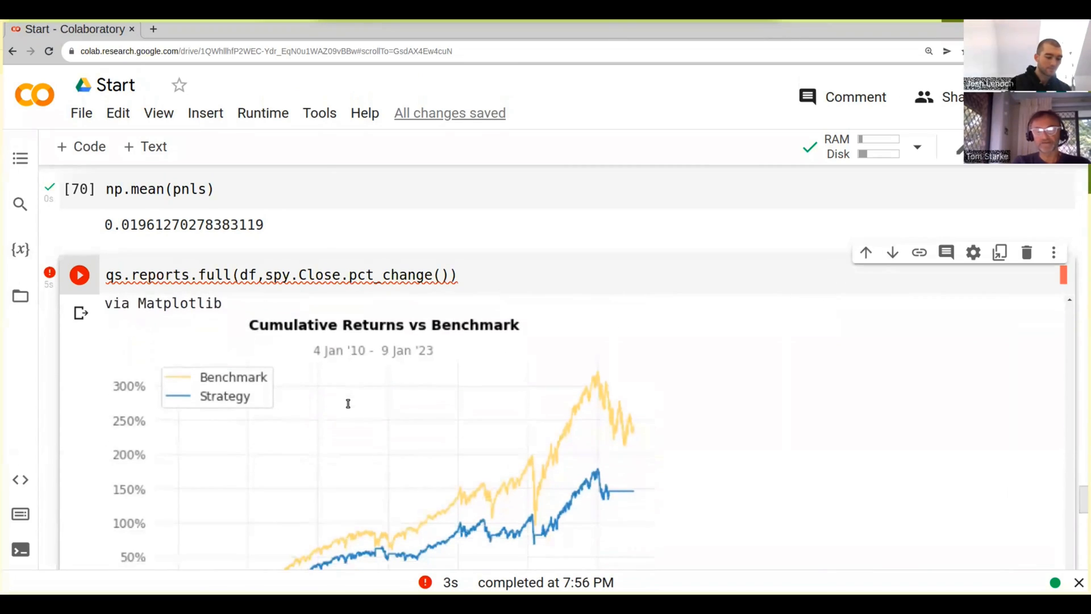
Step: Scroll past the cumulative returns chart to the Log Scaled chart heading
scroll("down", 3)
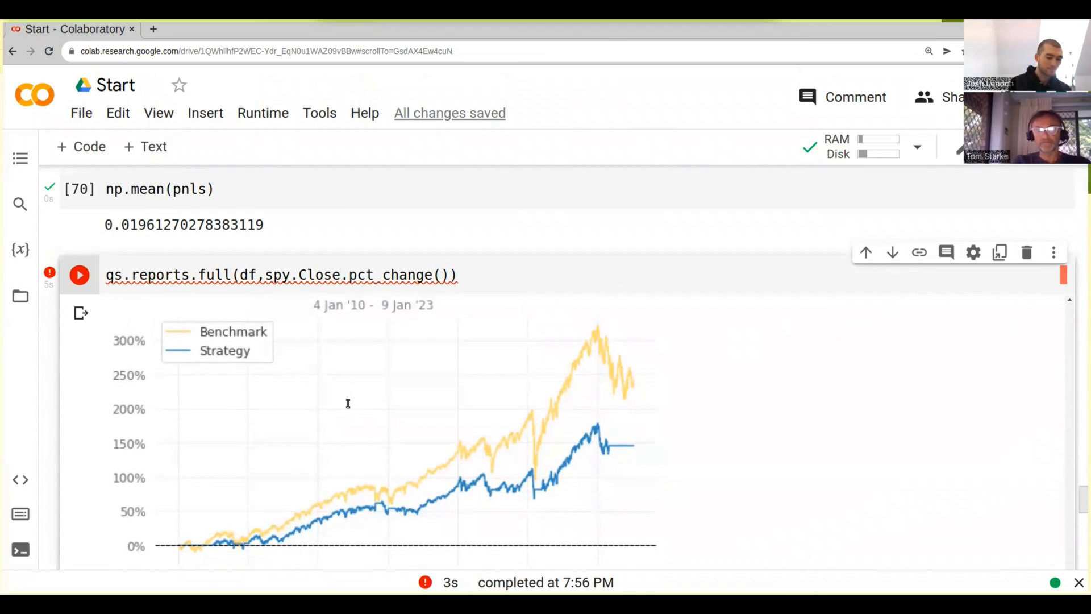
mouse_move(307, 511)
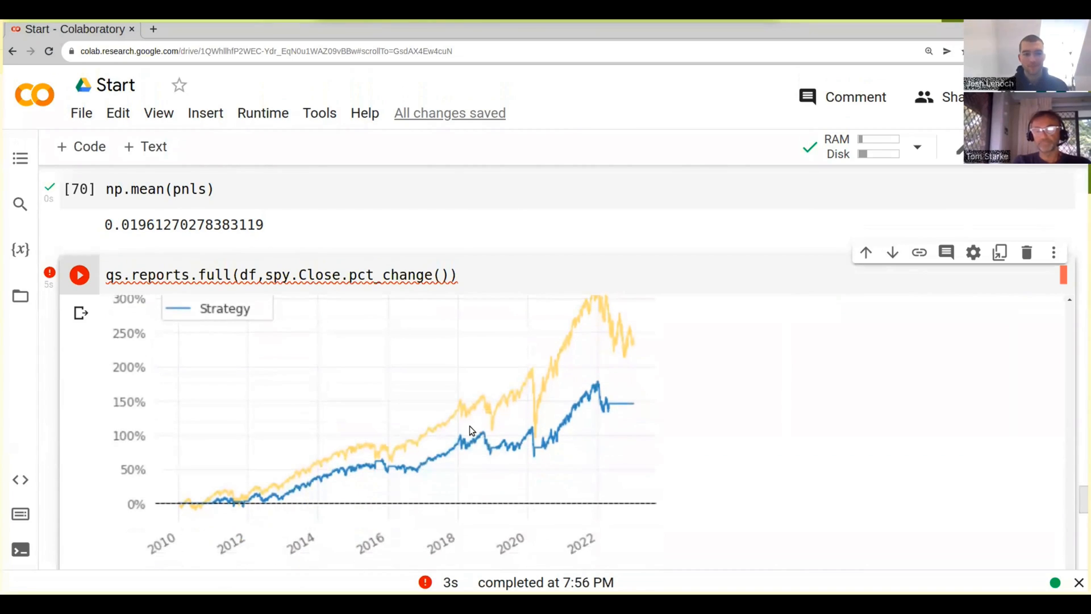
mouse_move(583, 408)
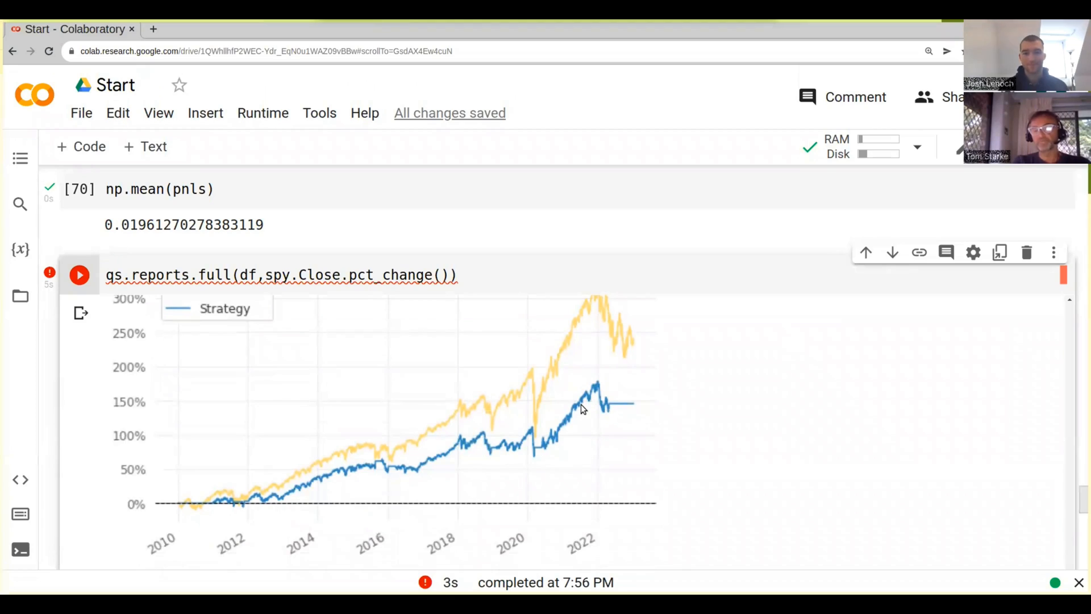
mouse_move(616, 338)
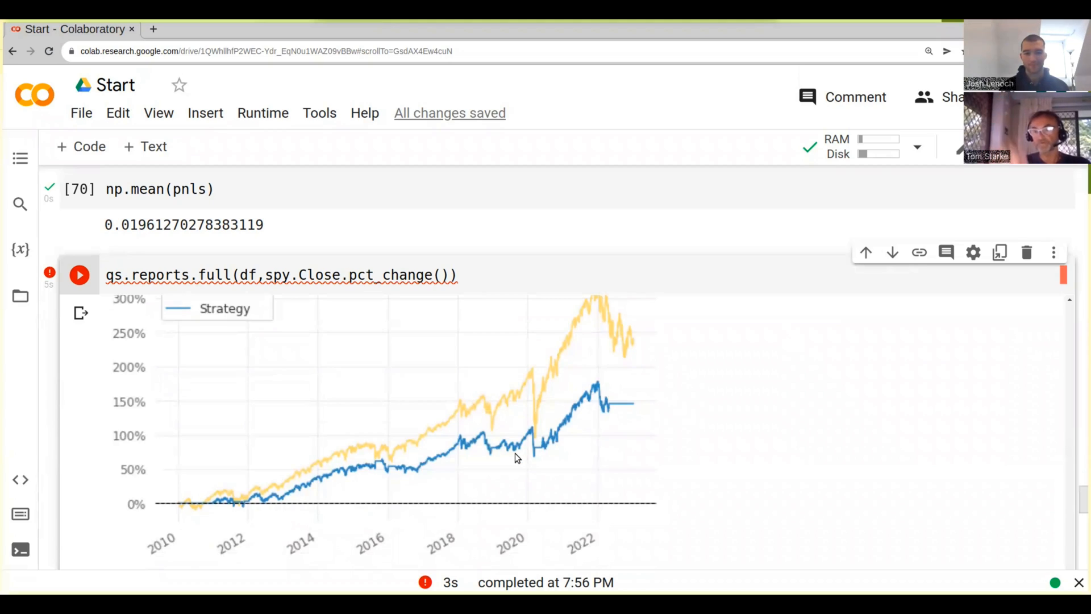
mouse_move(435, 446)
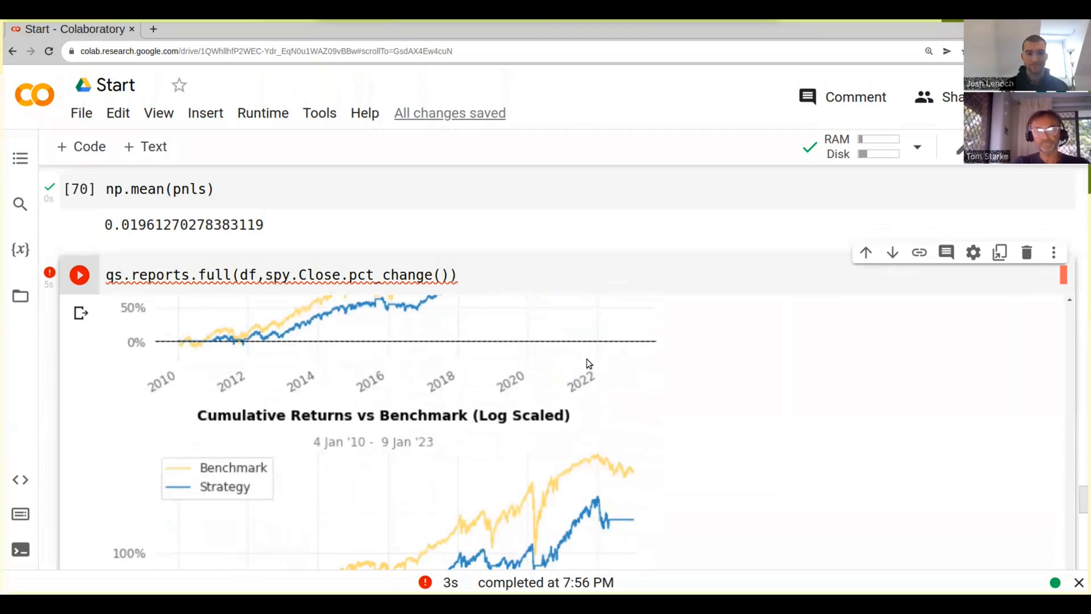
Step: Scroll to show the full Log Scaled chart and the Volatility Matched heading
scroll("down", 3)
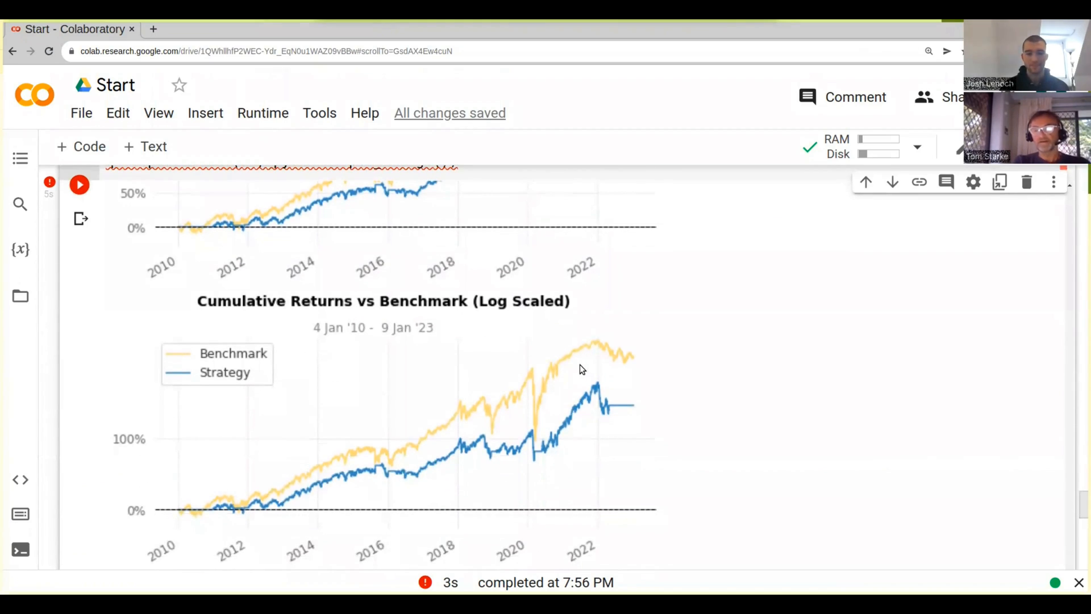
mouse_move(546, 307)
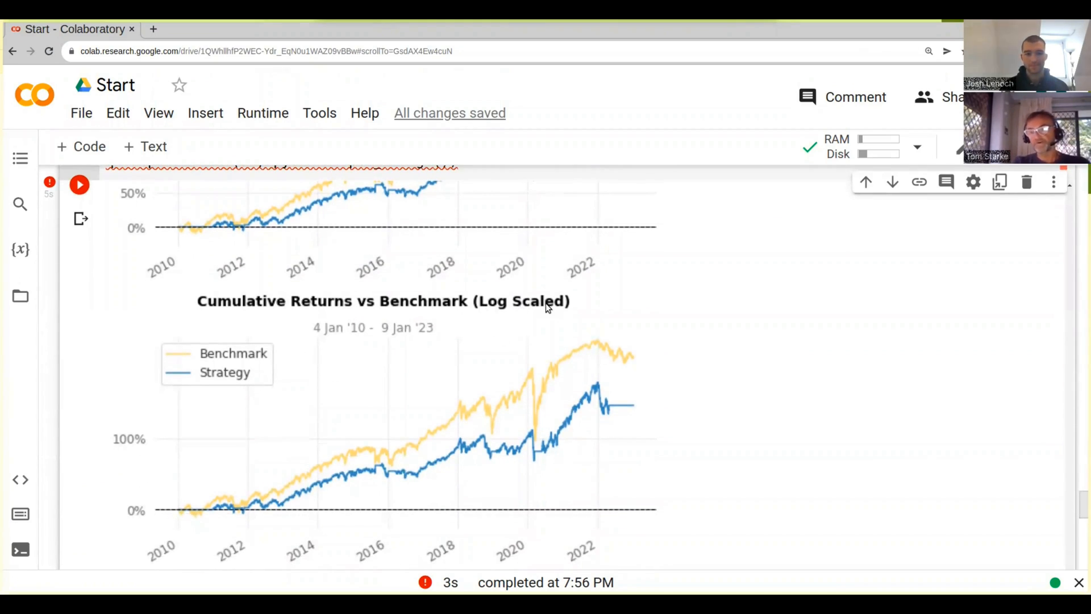
mouse_move(480, 430)
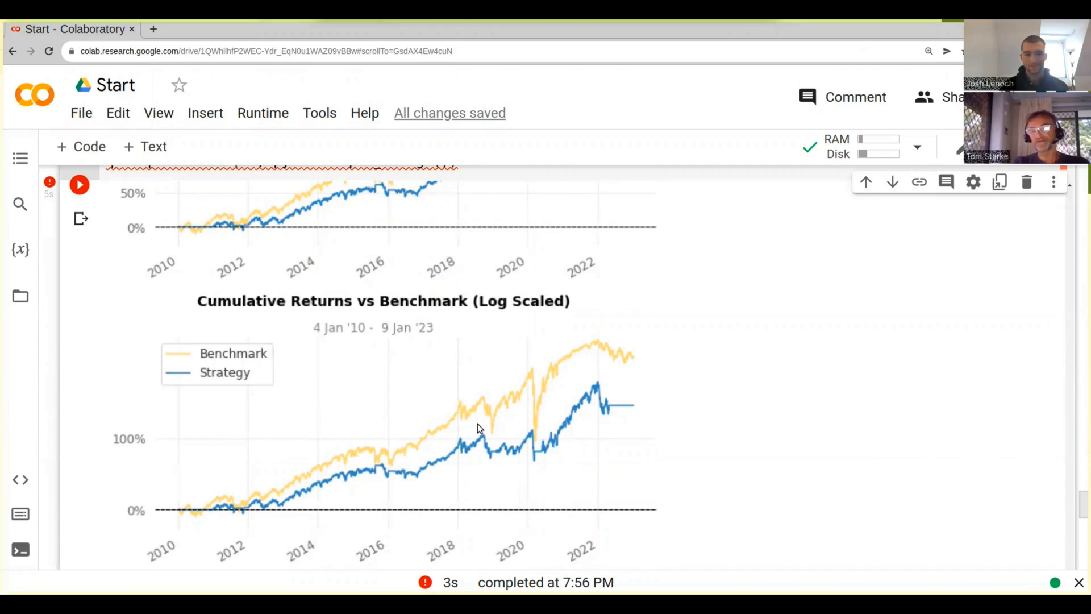
mouse_move(488, 457)
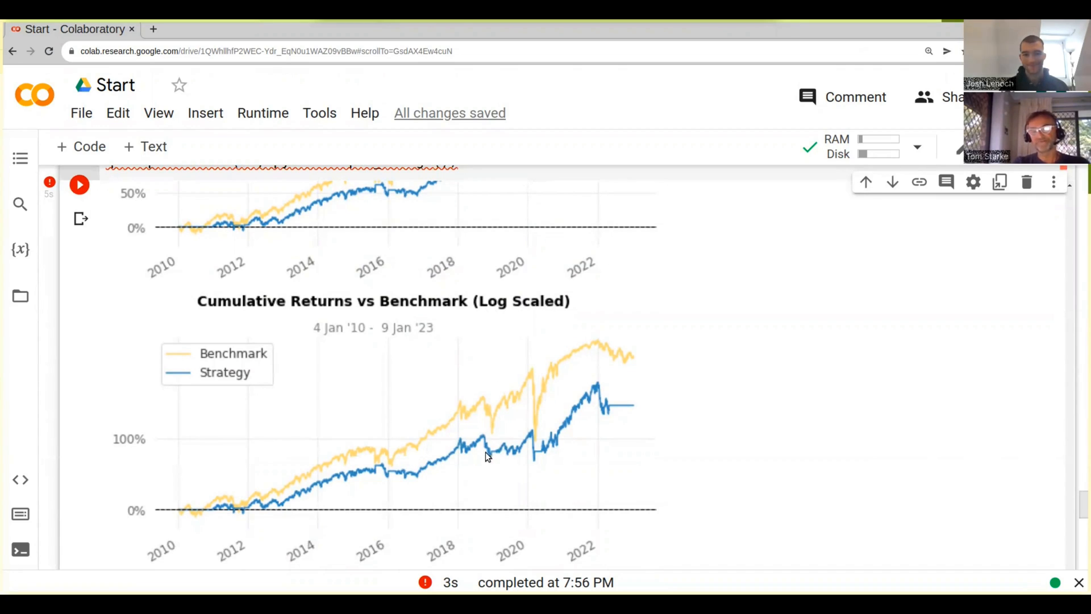
mouse_move(587, 364)
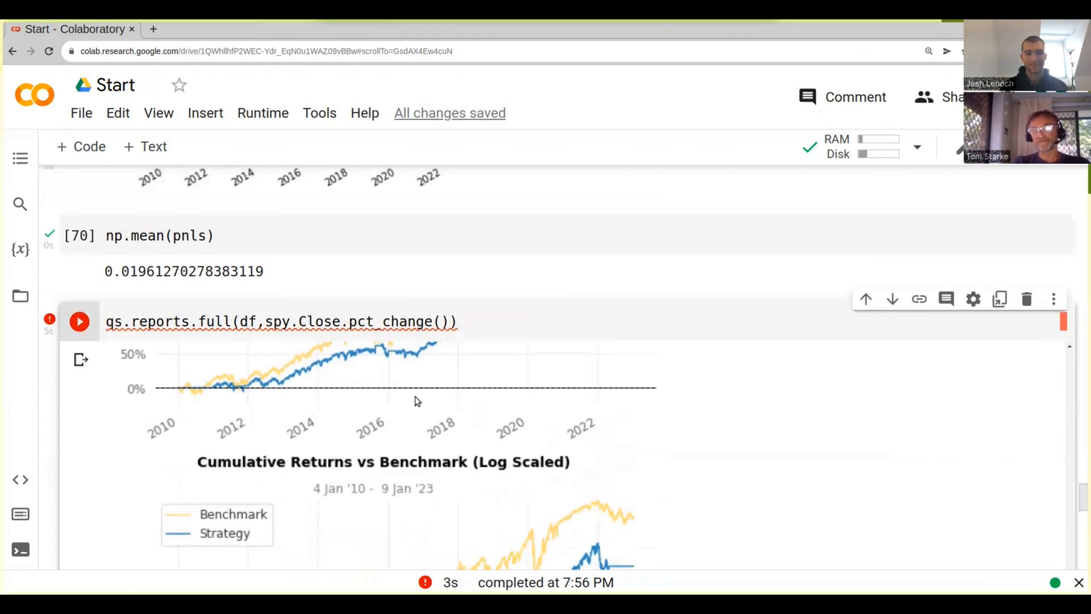
scroll("down", 3)
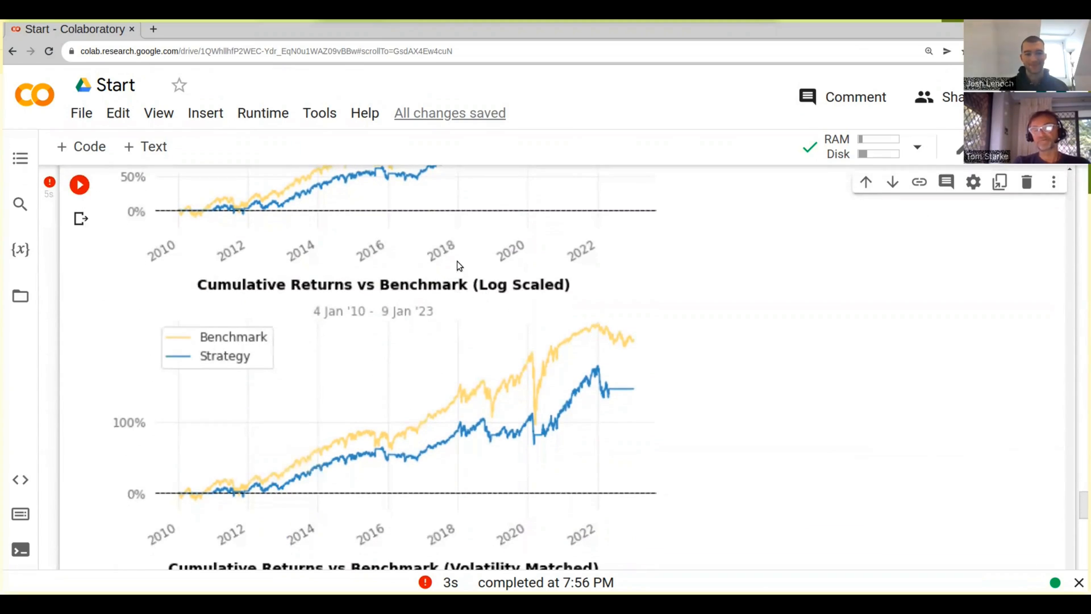
mouse_move(556, 394)
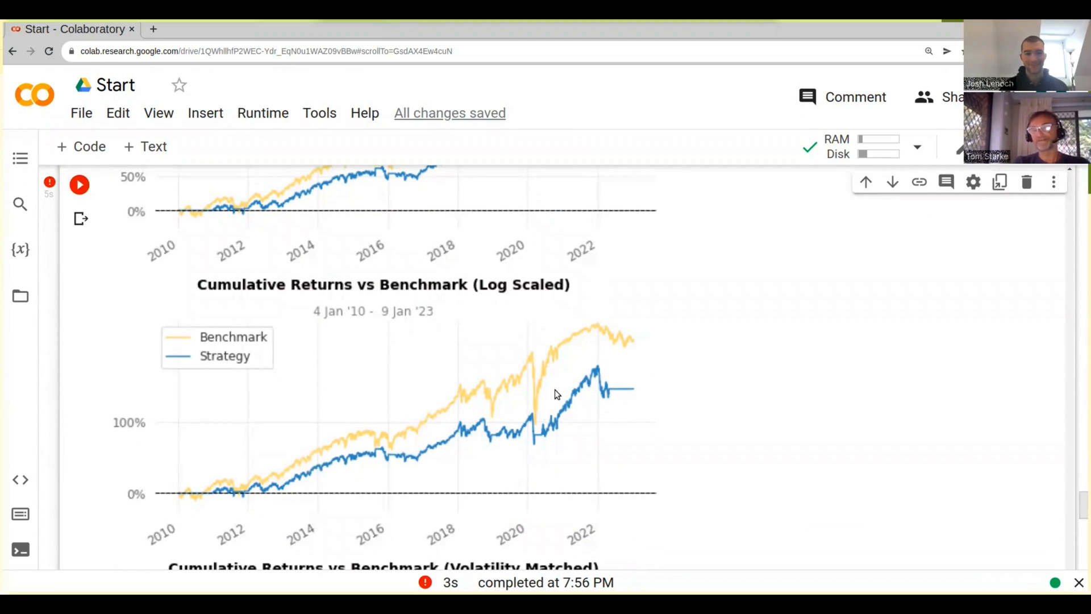
mouse_move(577, 391)
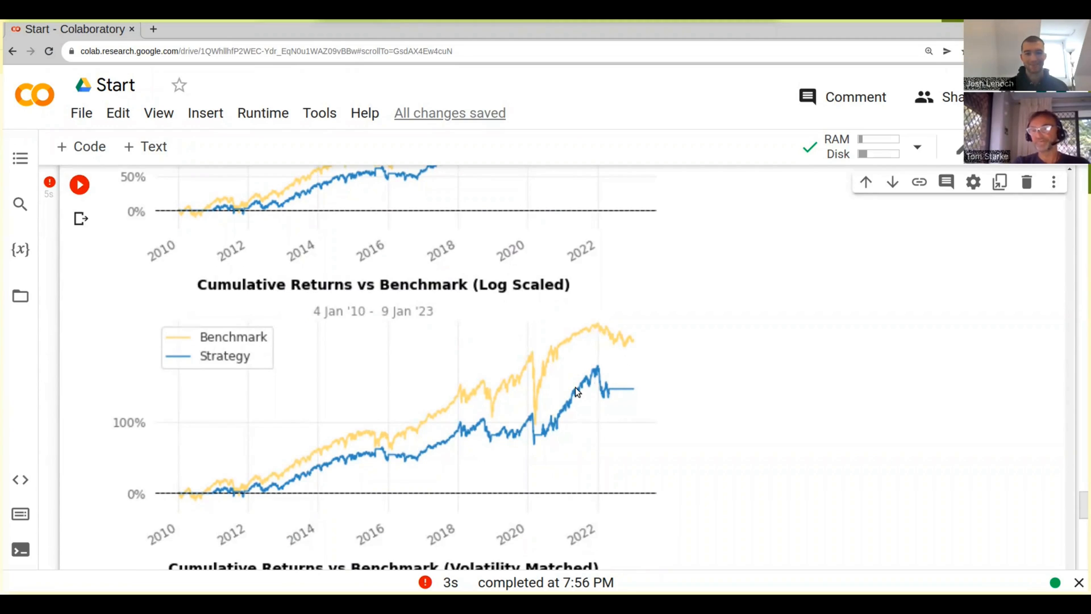
scroll("down", 3)
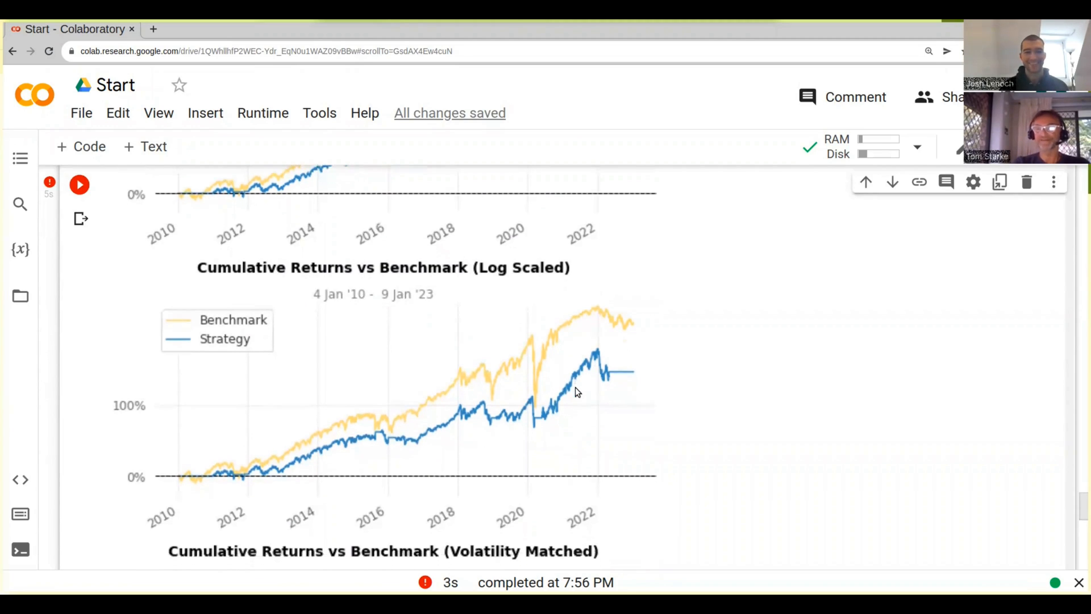
scroll("down", 3)
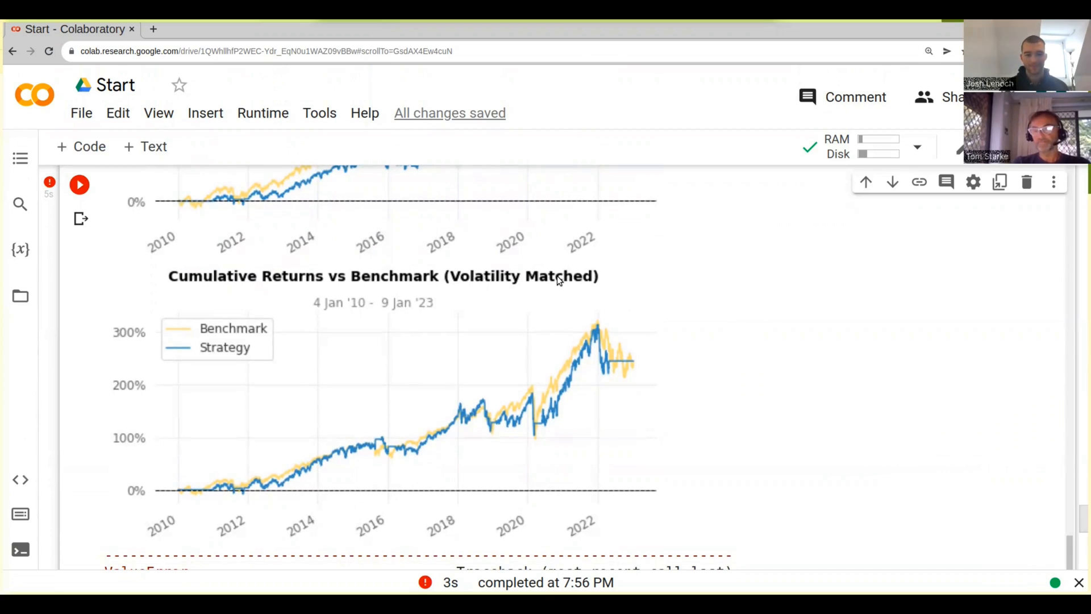
mouse_move(513, 416)
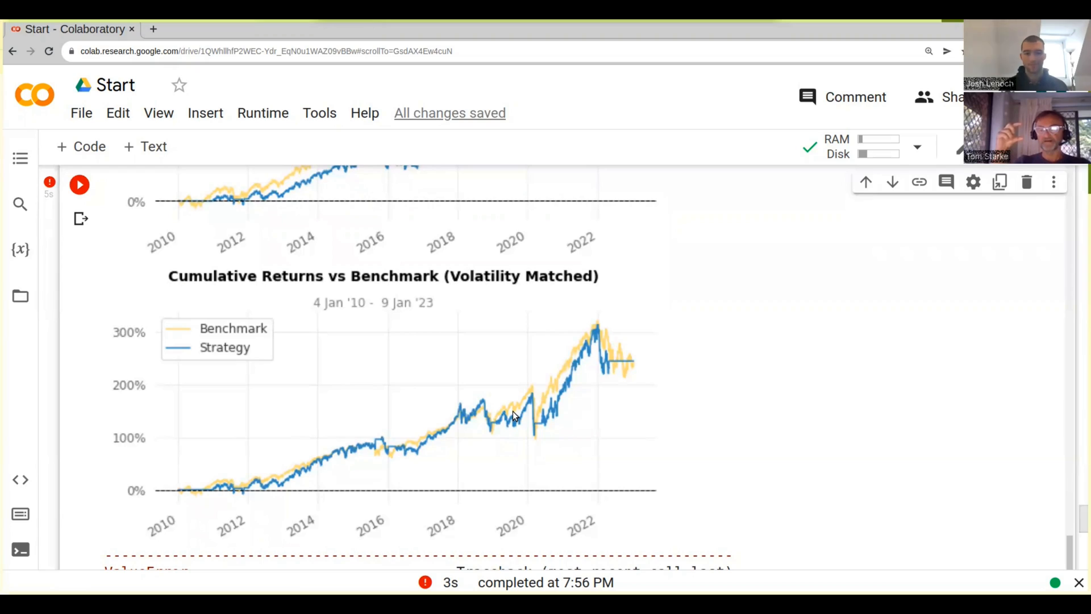
mouse_move(323, 488)
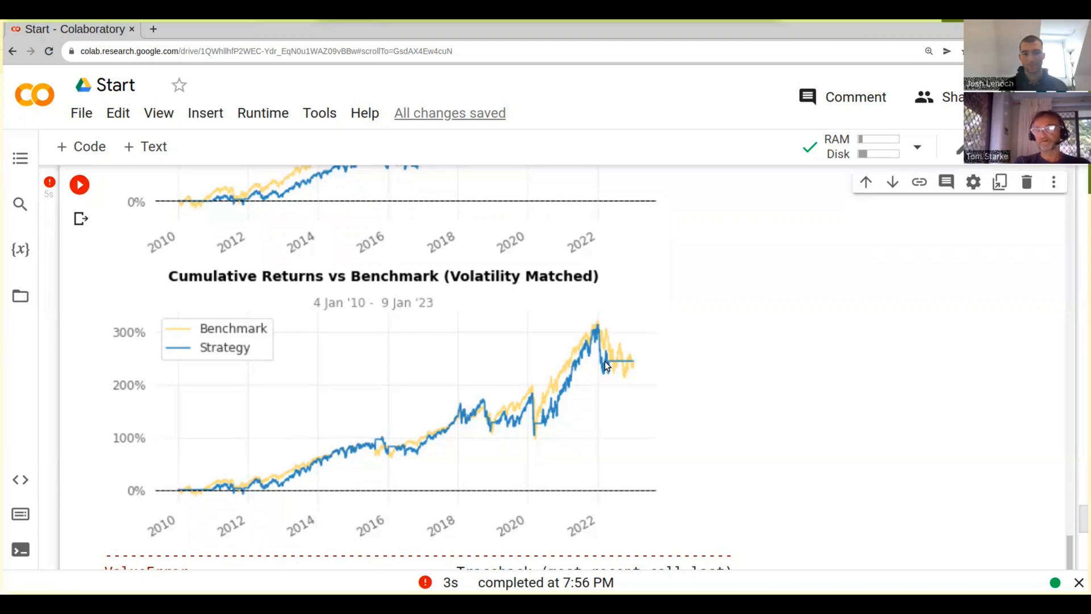
mouse_move(603, 366)
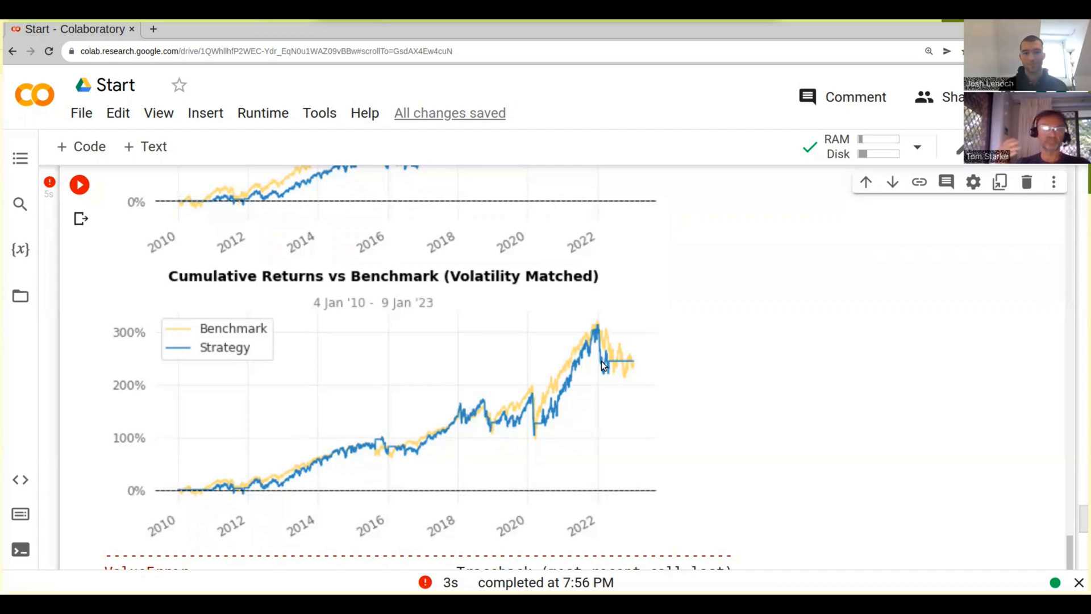
mouse_move(514, 425)
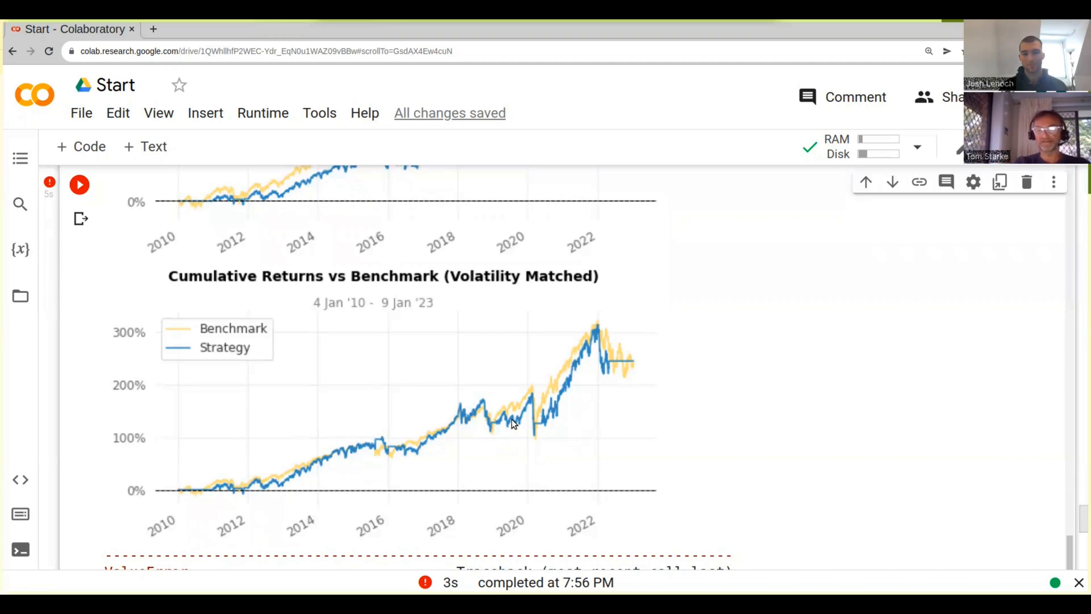
mouse_move(592, 348)
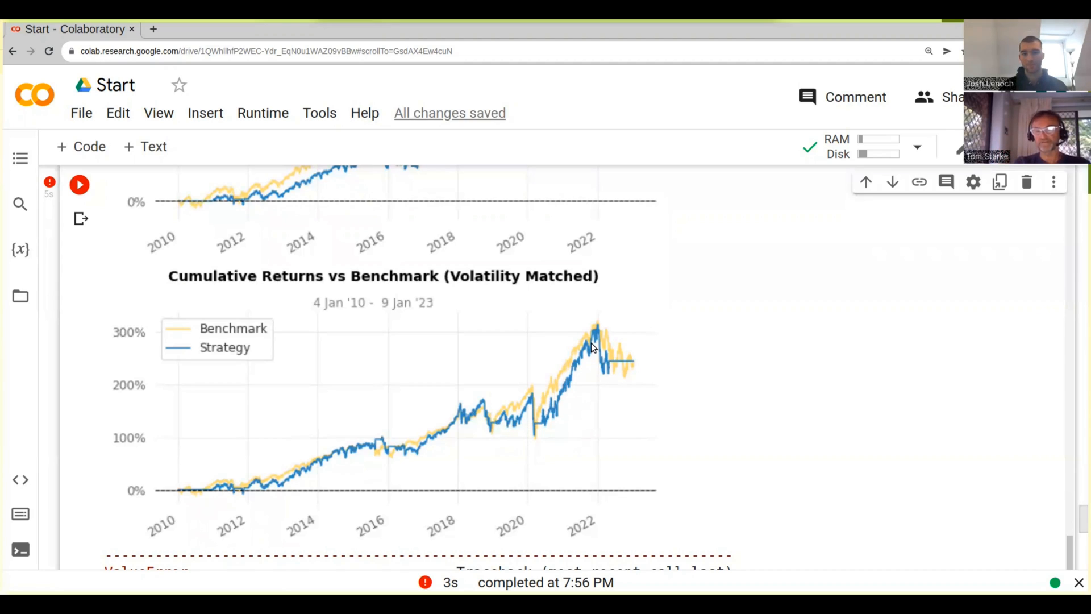
scroll("down", 3)
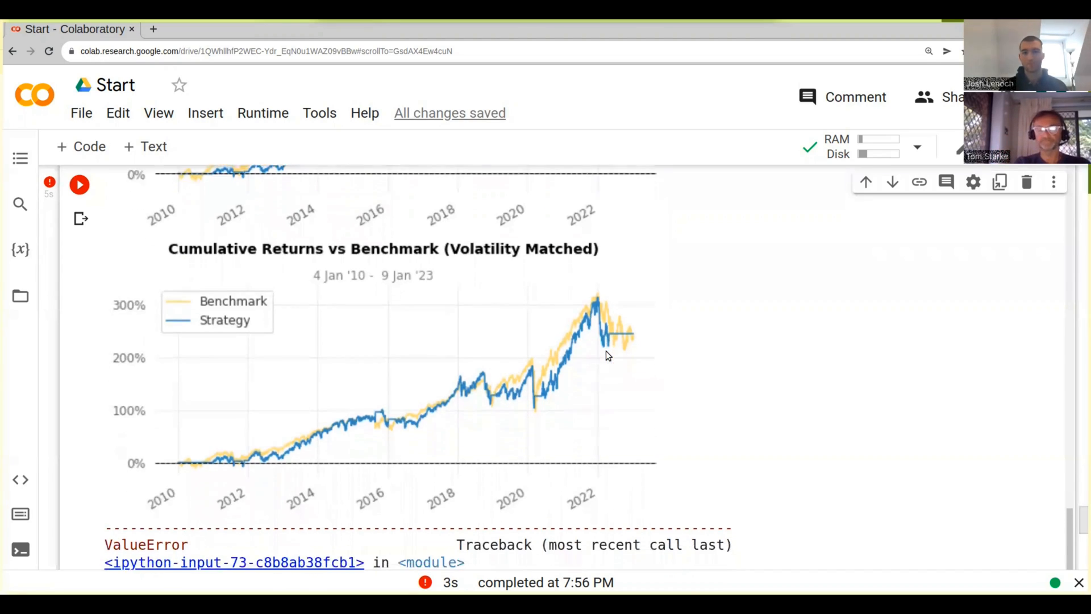